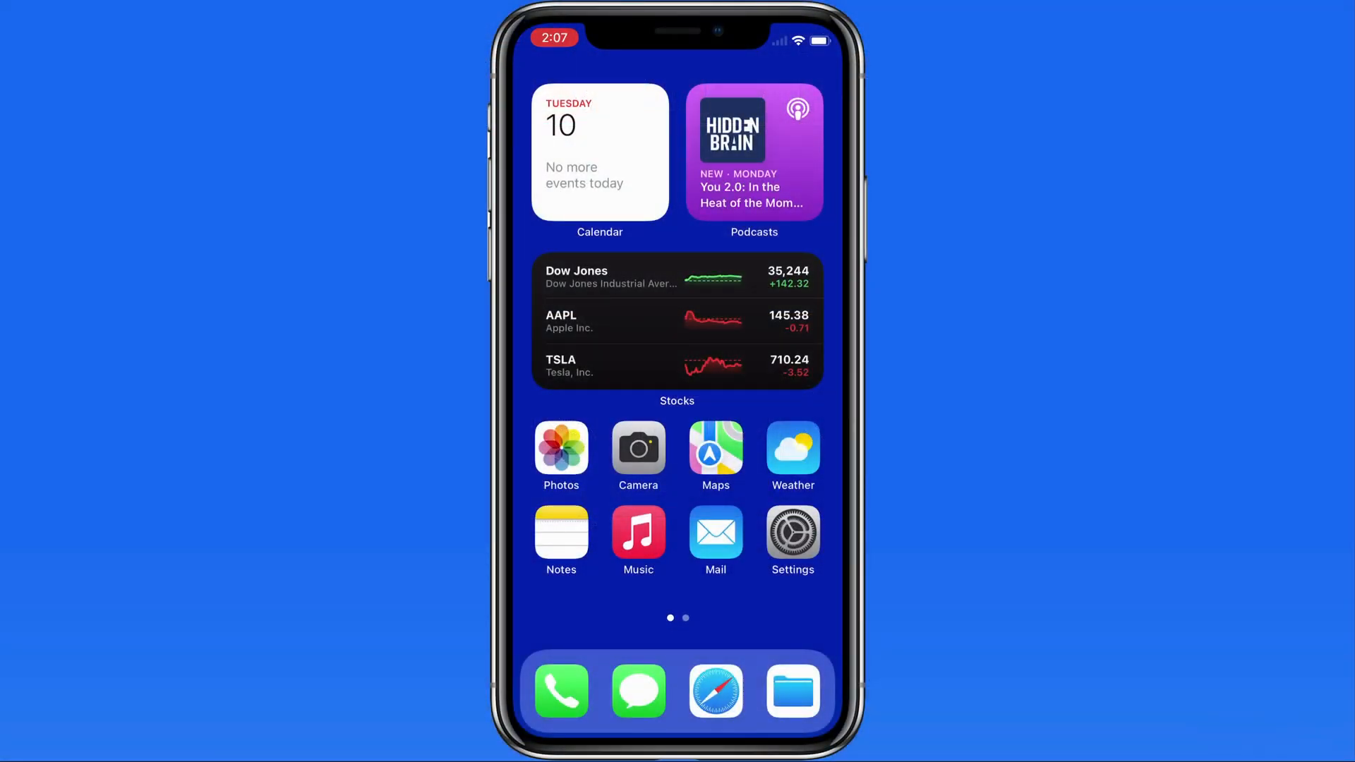
- Browse the Home tag's three files in Files and land on the DIY laptop stand note
click(560, 533)
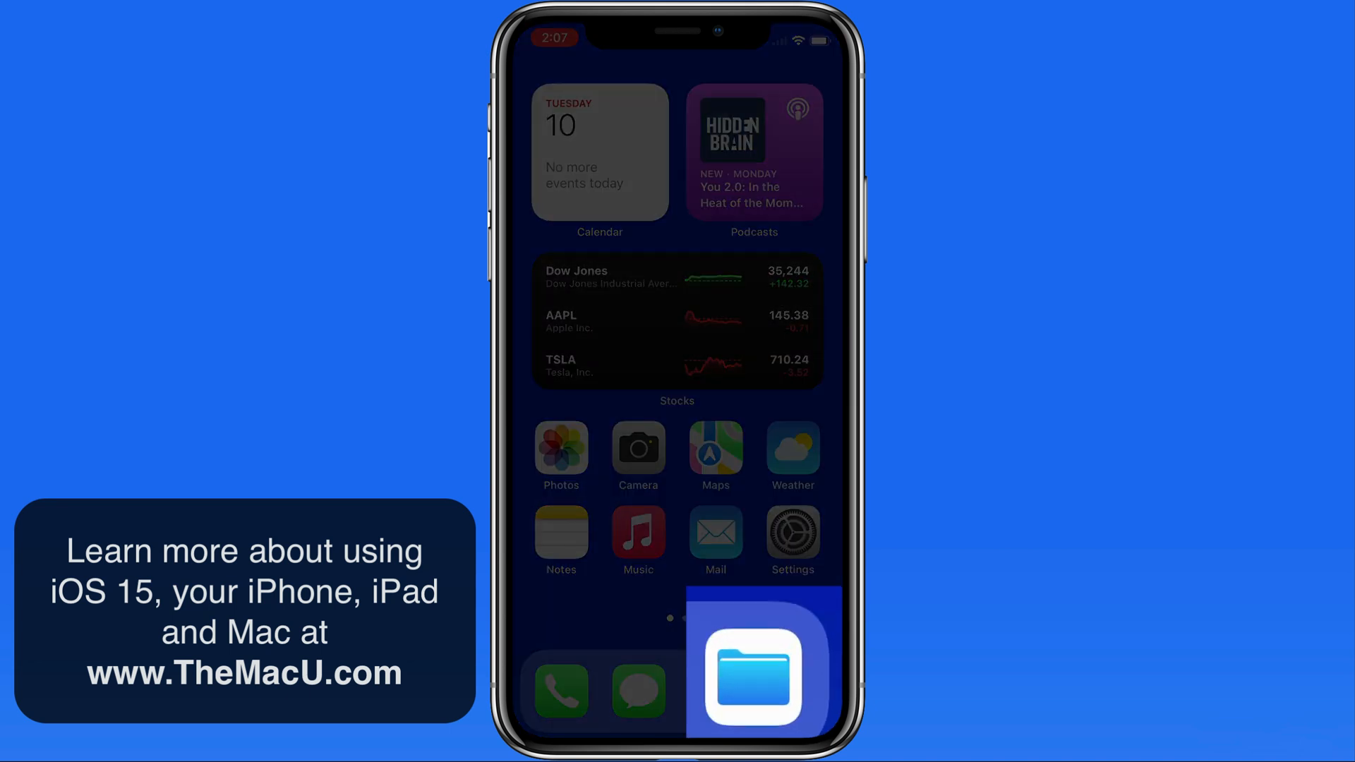
click(752, 676)
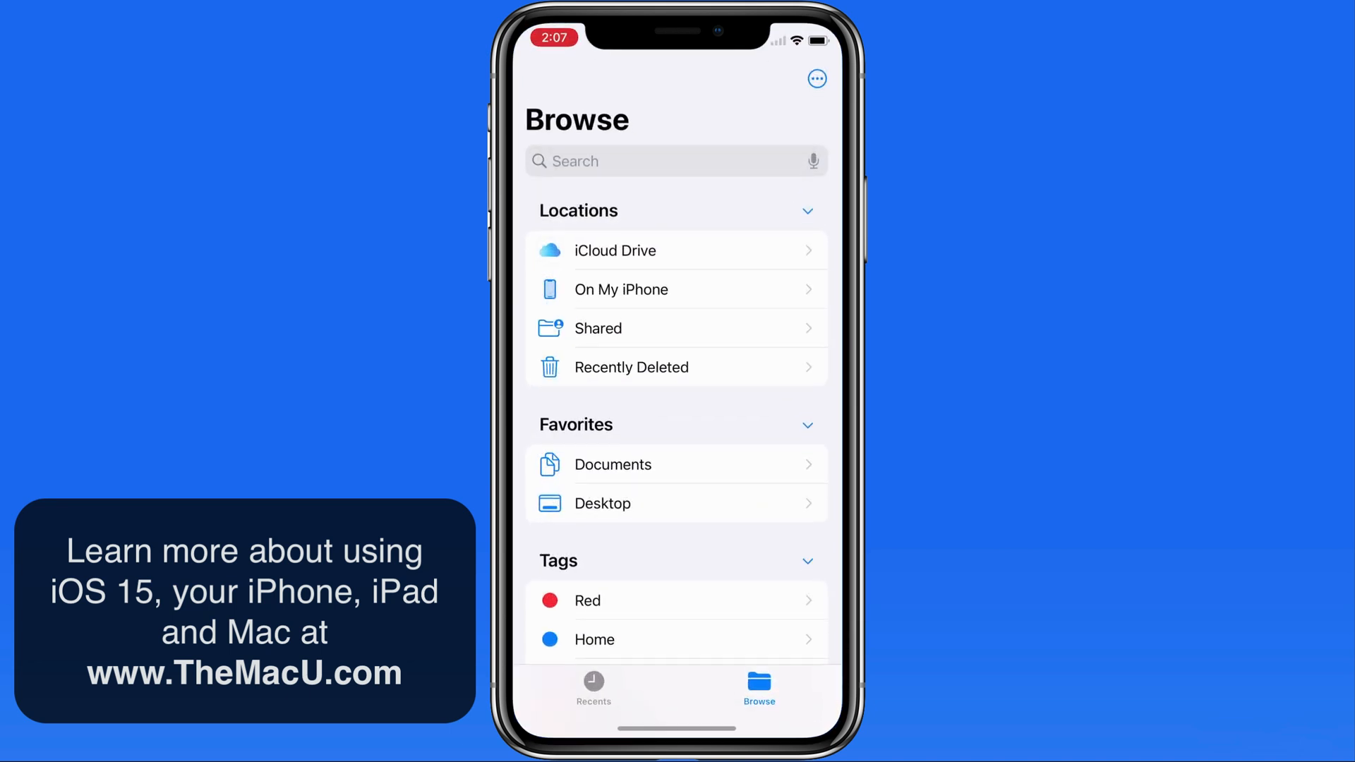
scroll(up, 3)
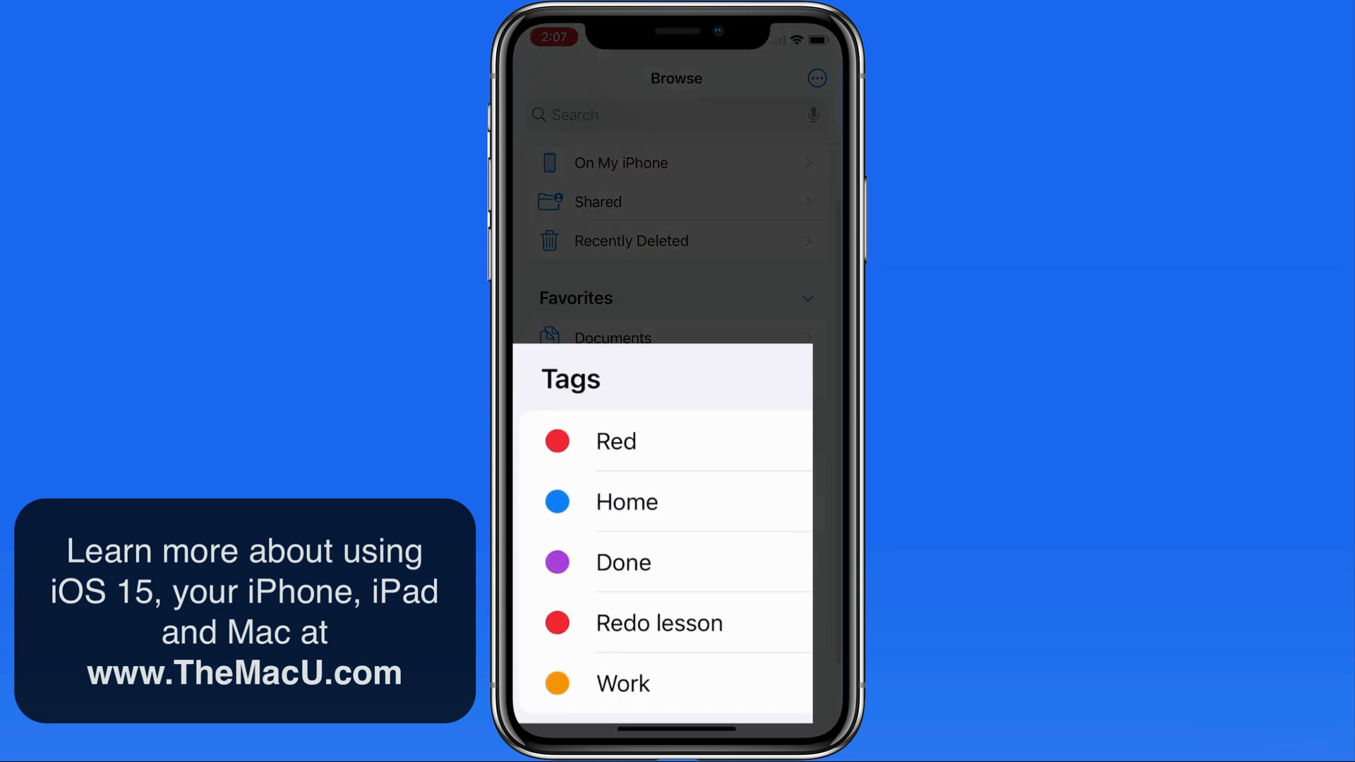
click(626, 502)
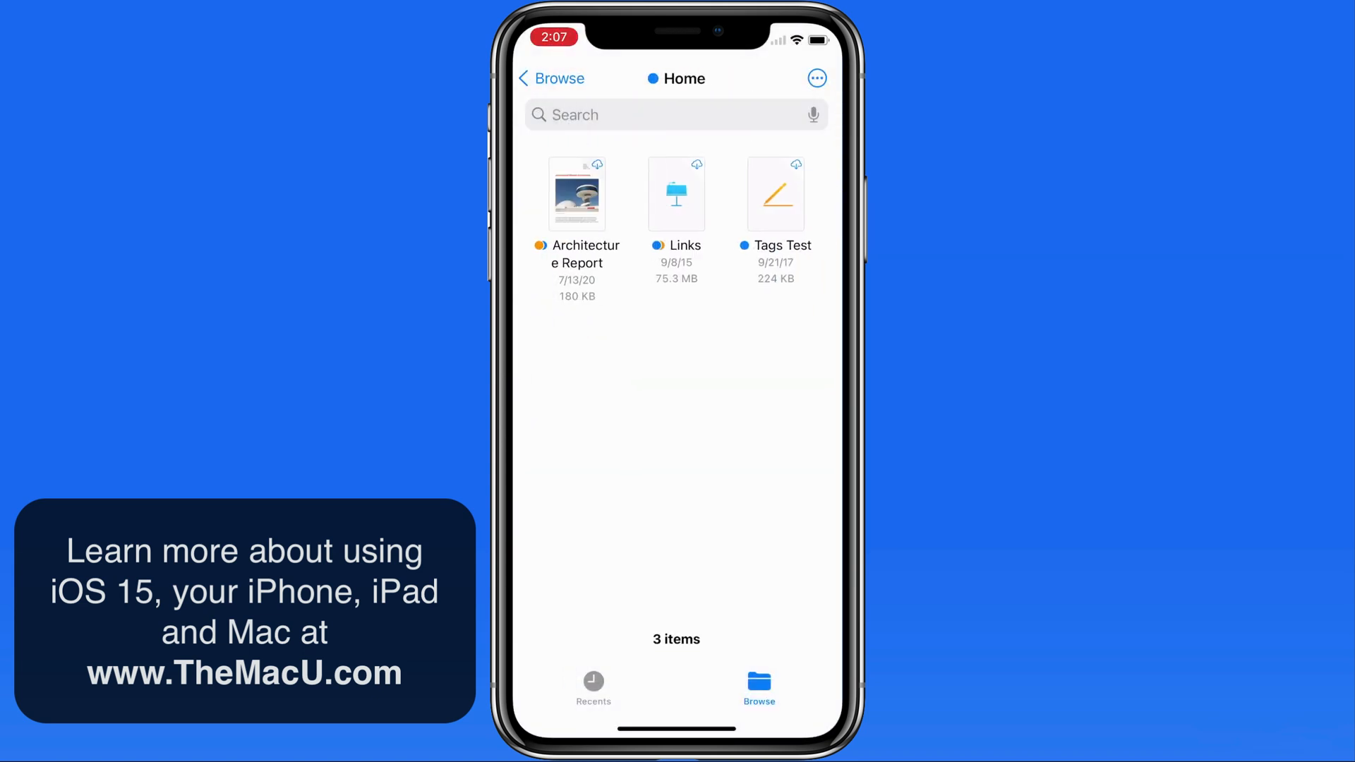
click(552, 79)
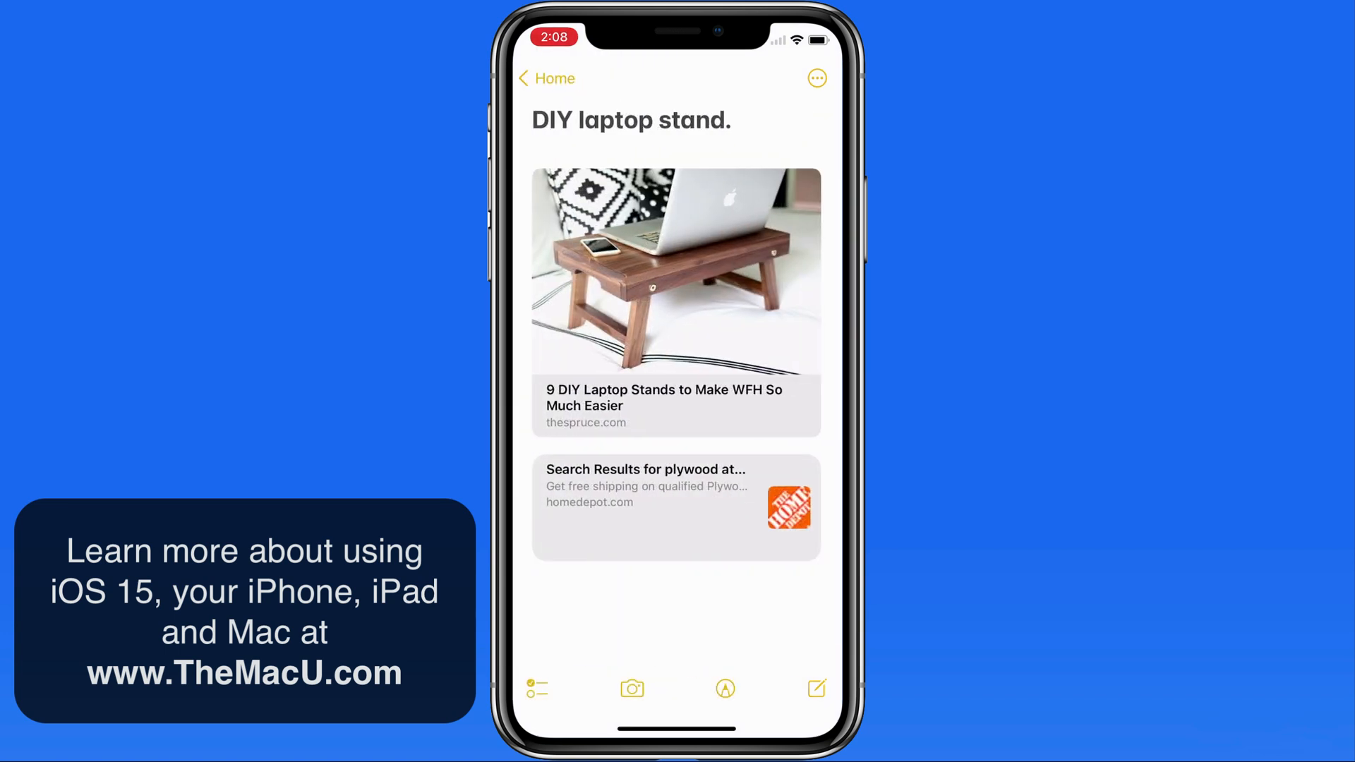
- Add a #projects tag on a new line under the DIY laptop stand title
click(675, 151)
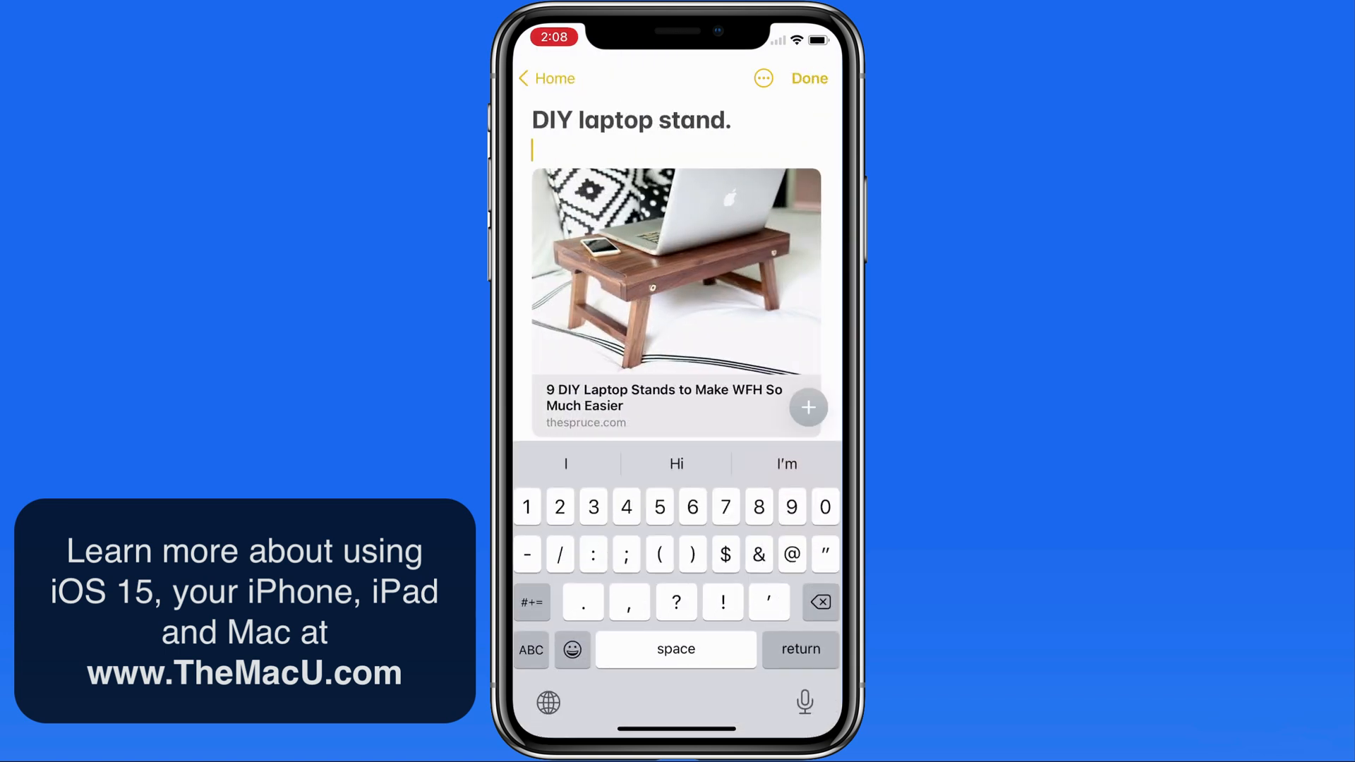
text(#)
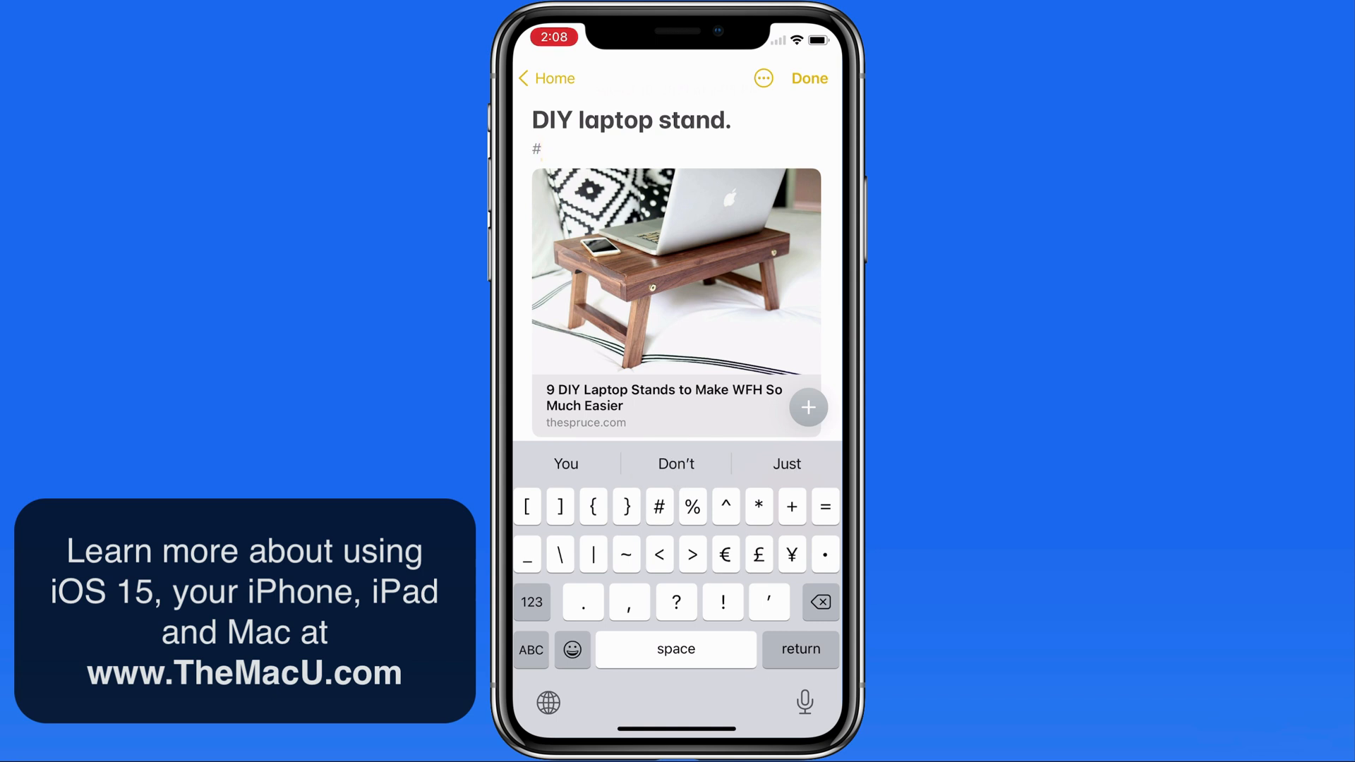
text(p)
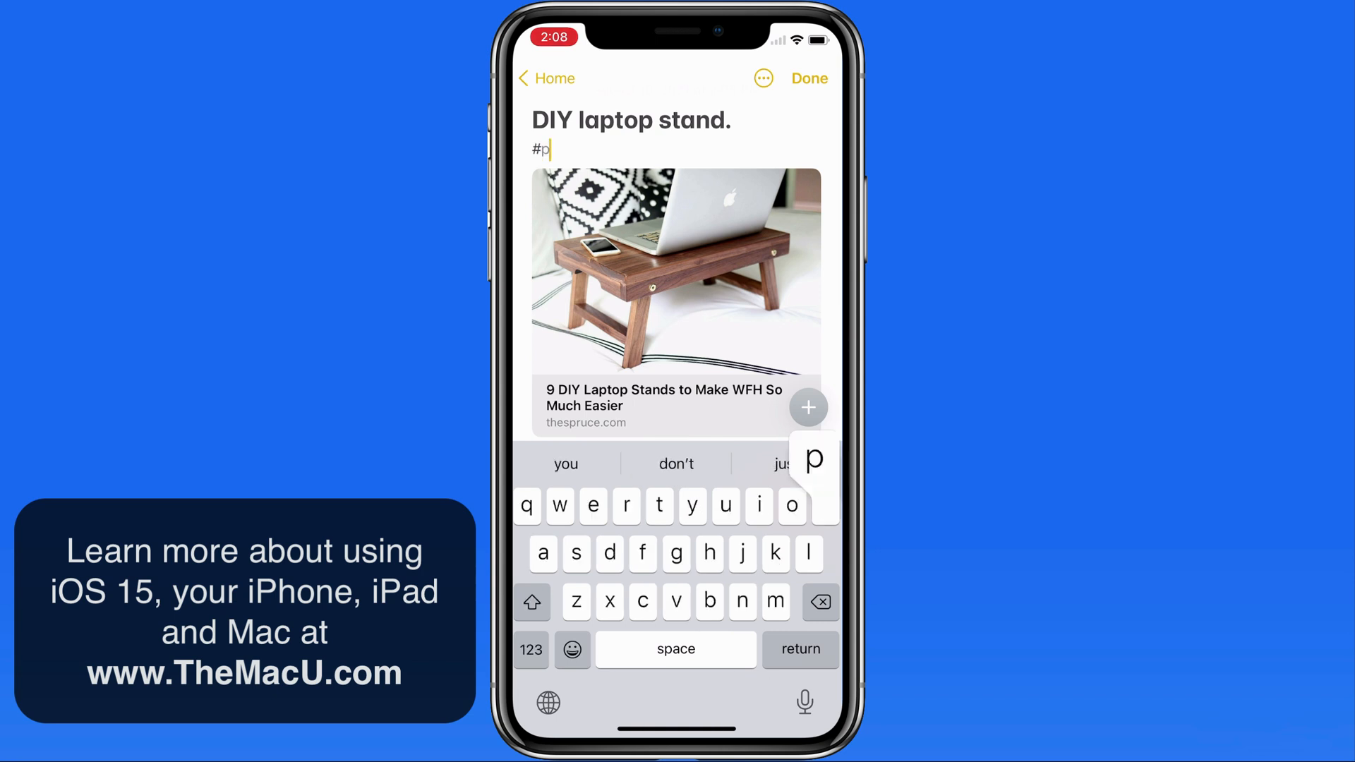
text(rojects)
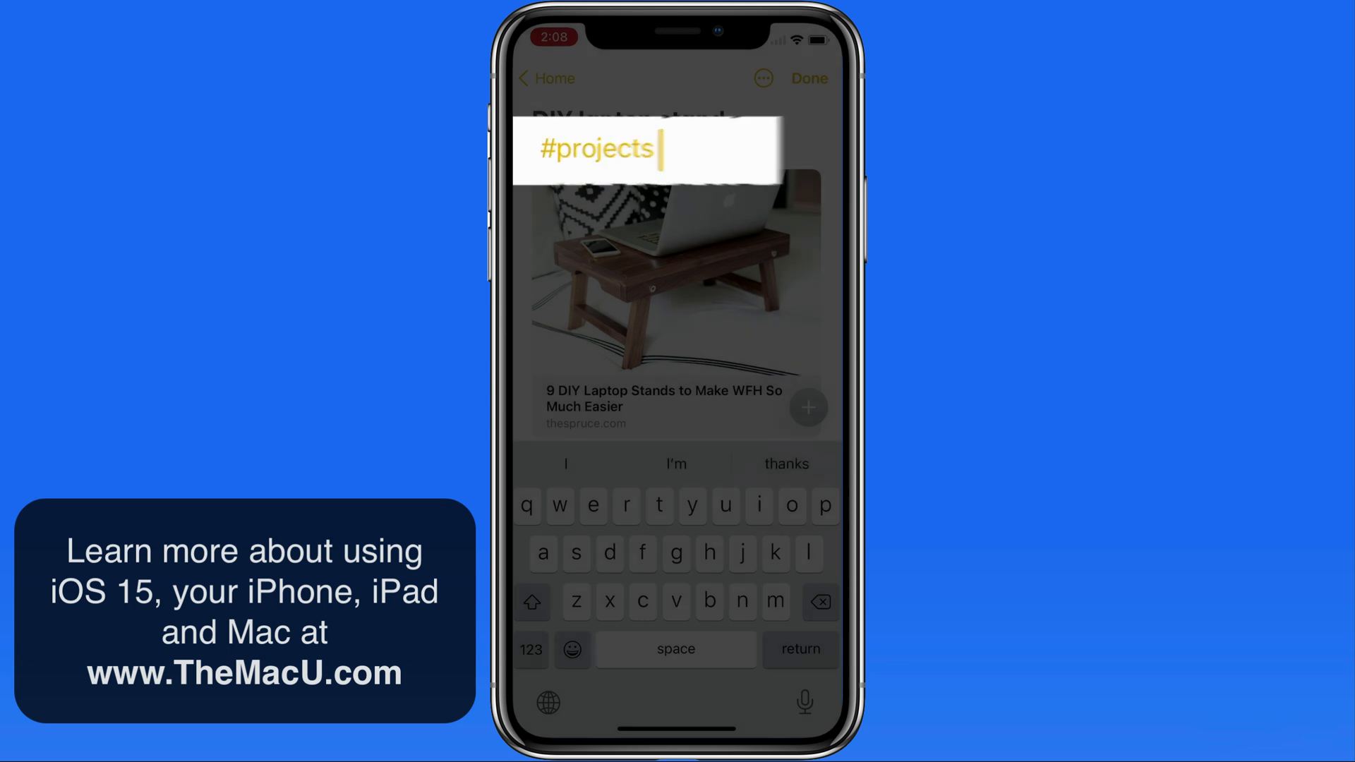
key(return)
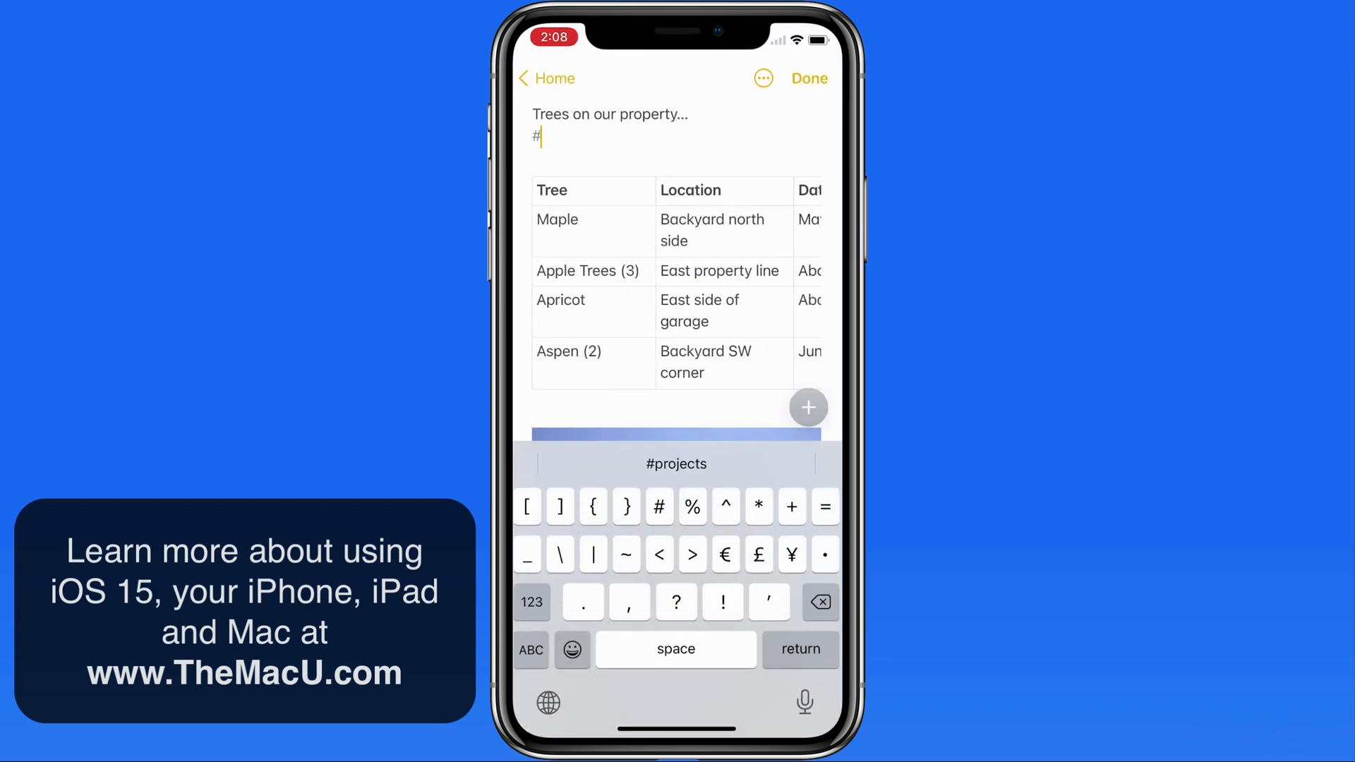
- Tag the Trees on our property note with the suggested #projects and finish editing
text(p)
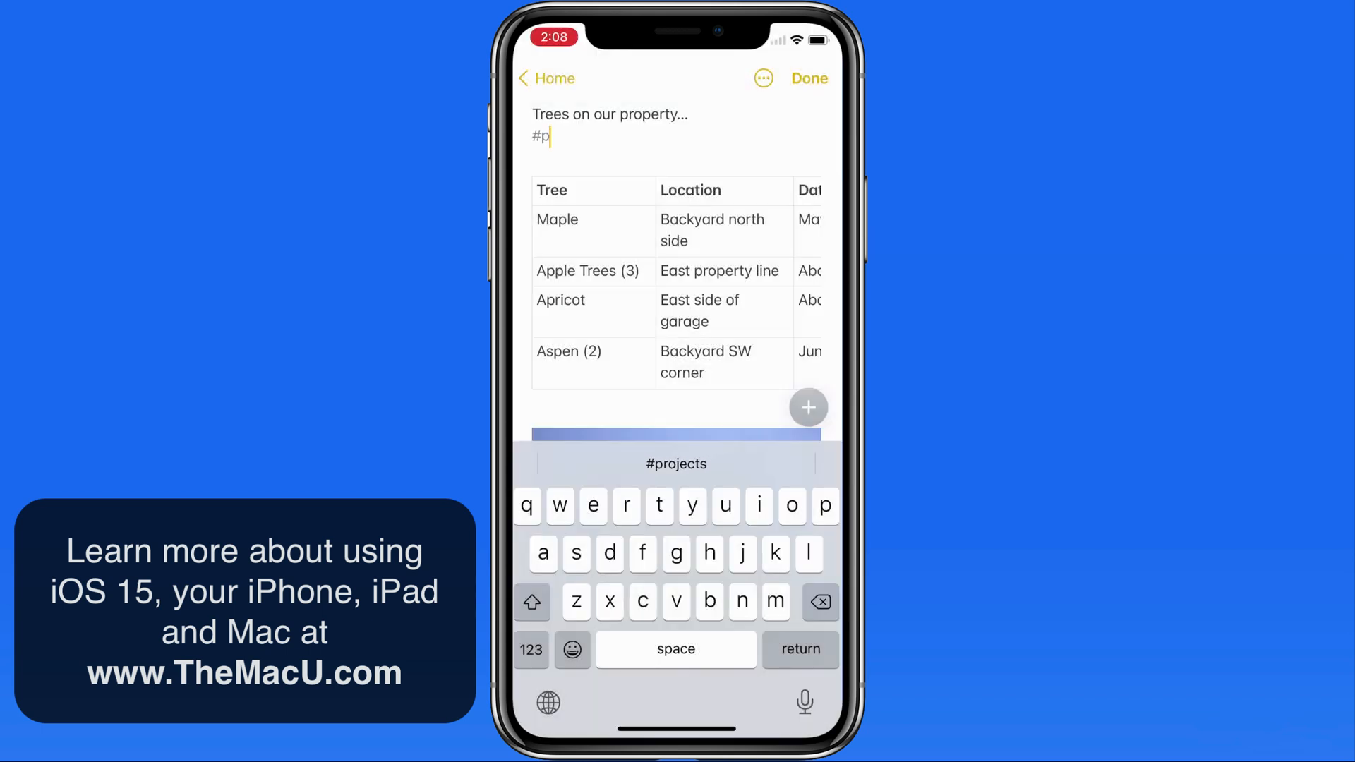
click(676, 463)
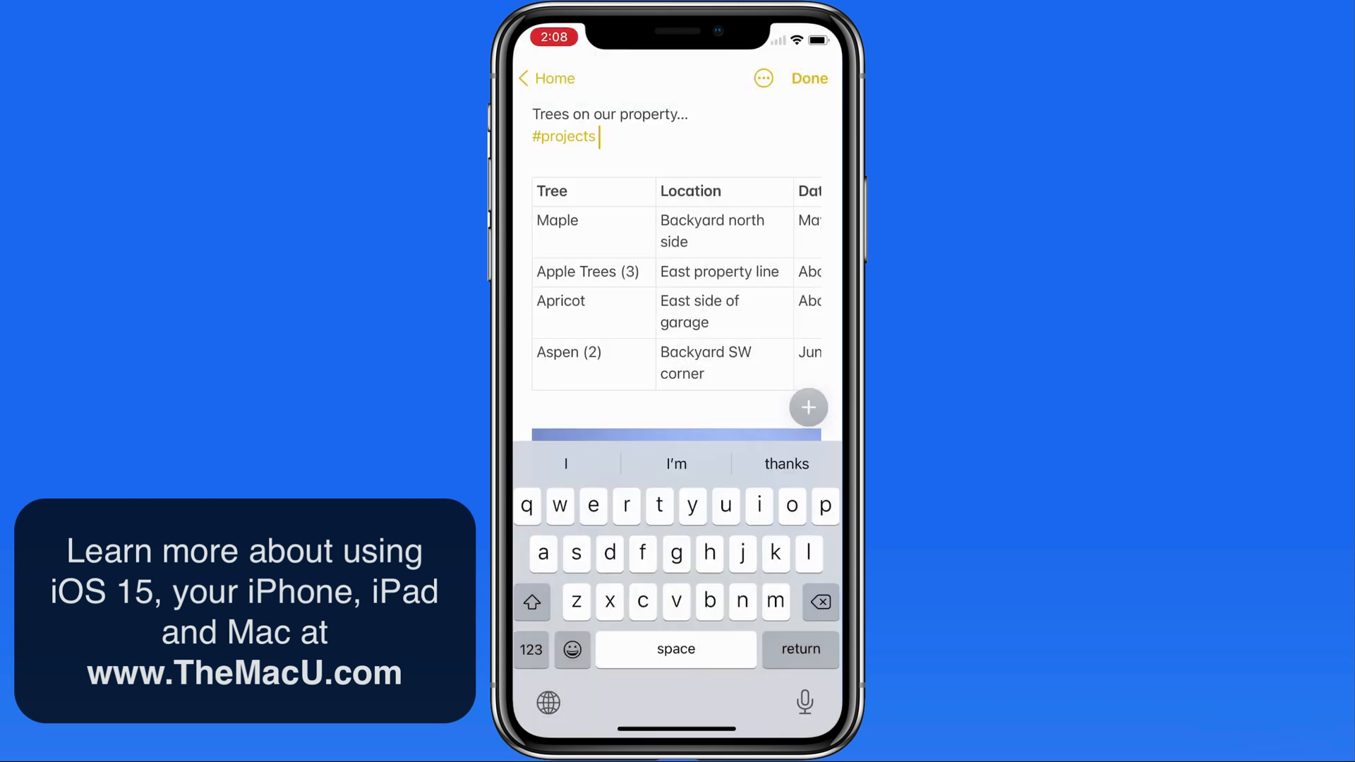
click(808, 78)
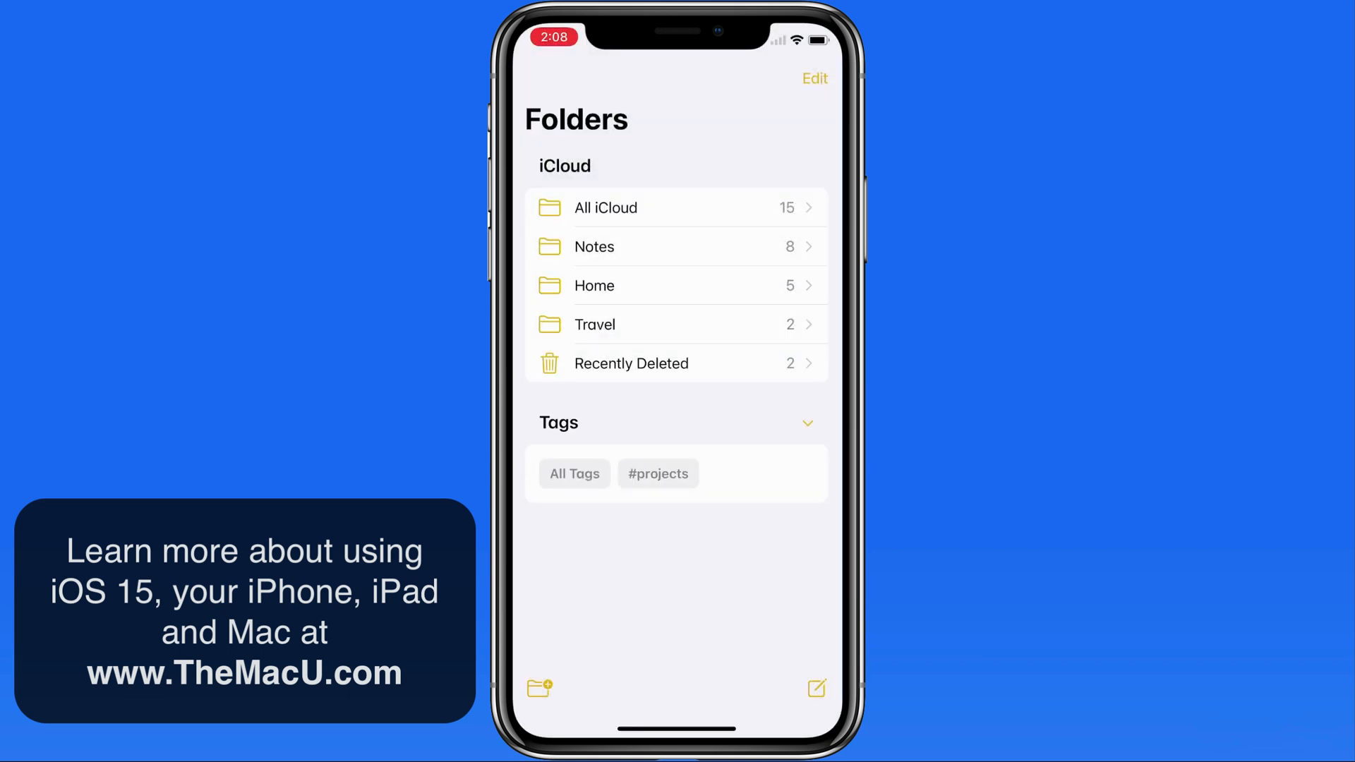
- Filter notes by the #projects tag, then reopen the DIY laptop stand note to start #homed
click(658, 474)
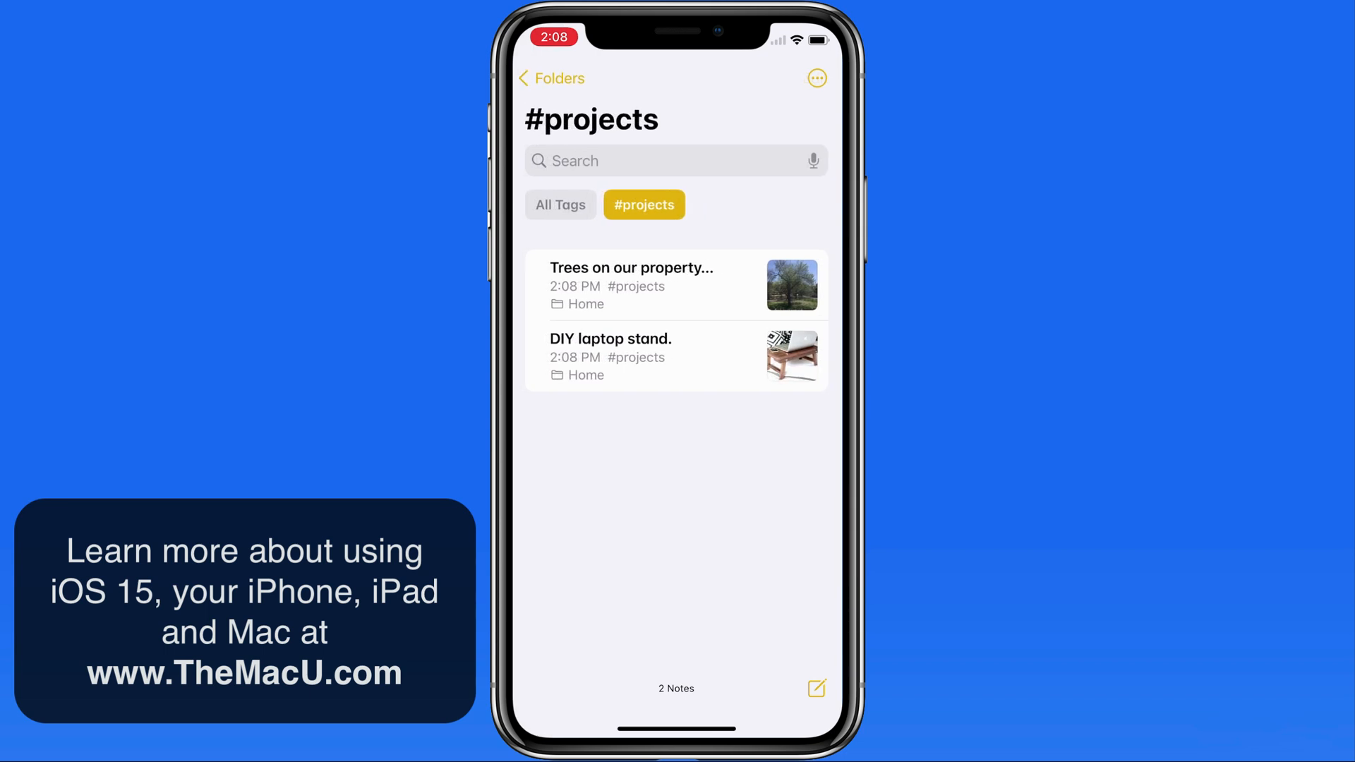
click(643, 204)
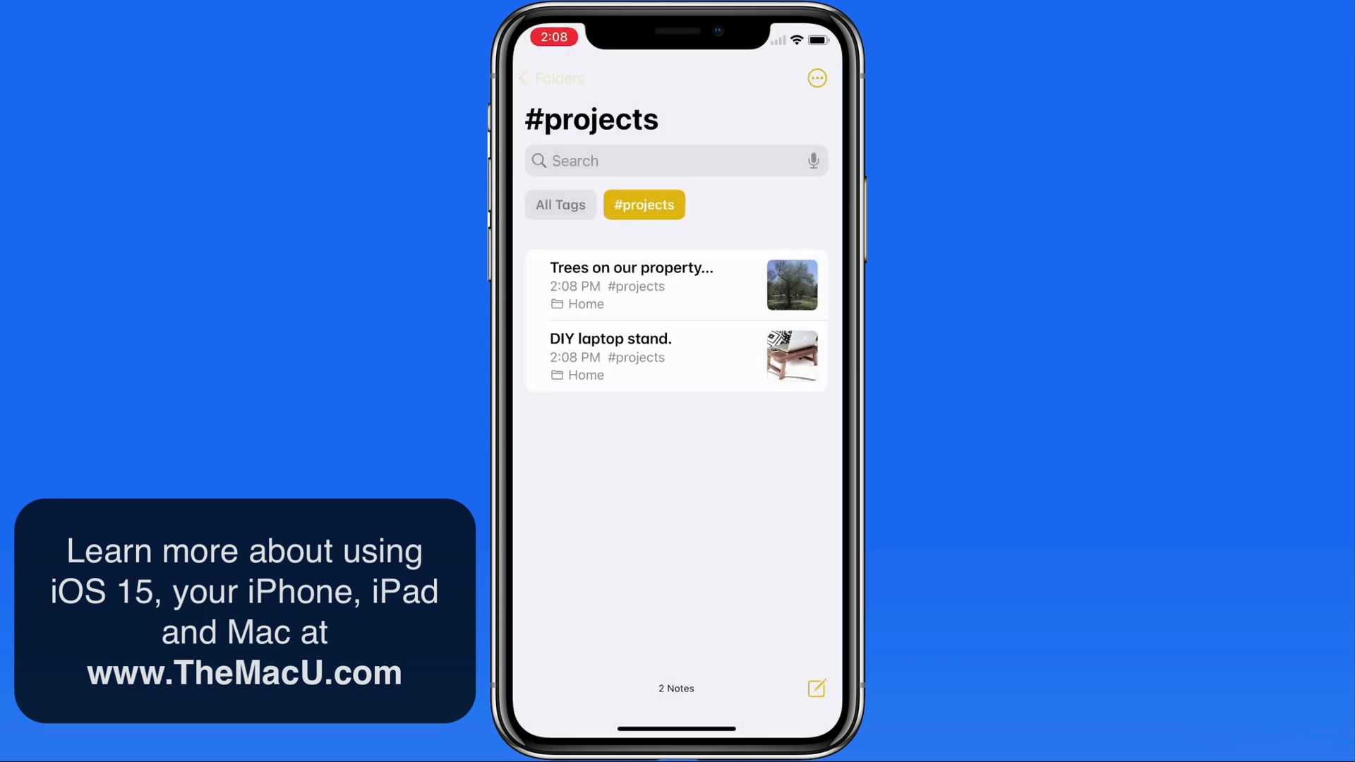
click(550, 78)
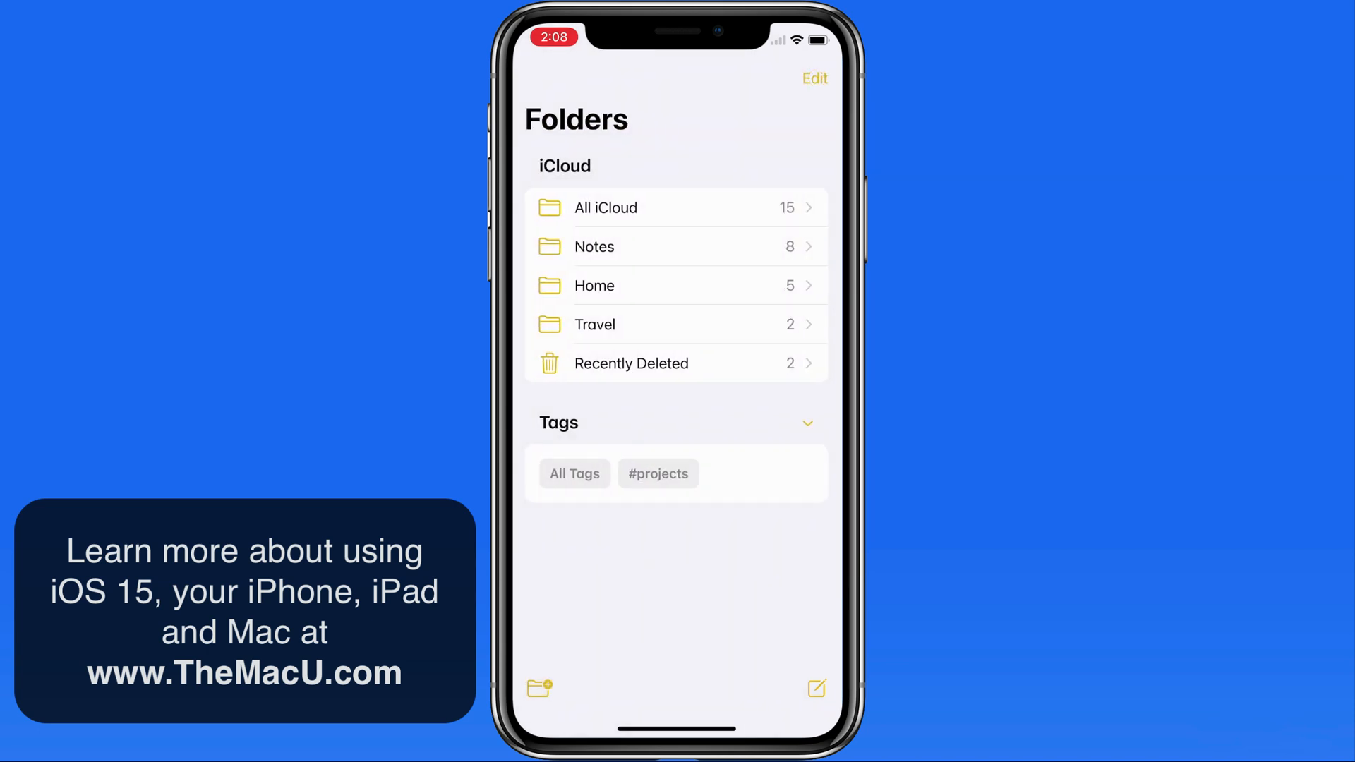
click(595, 287)
text(#homed)
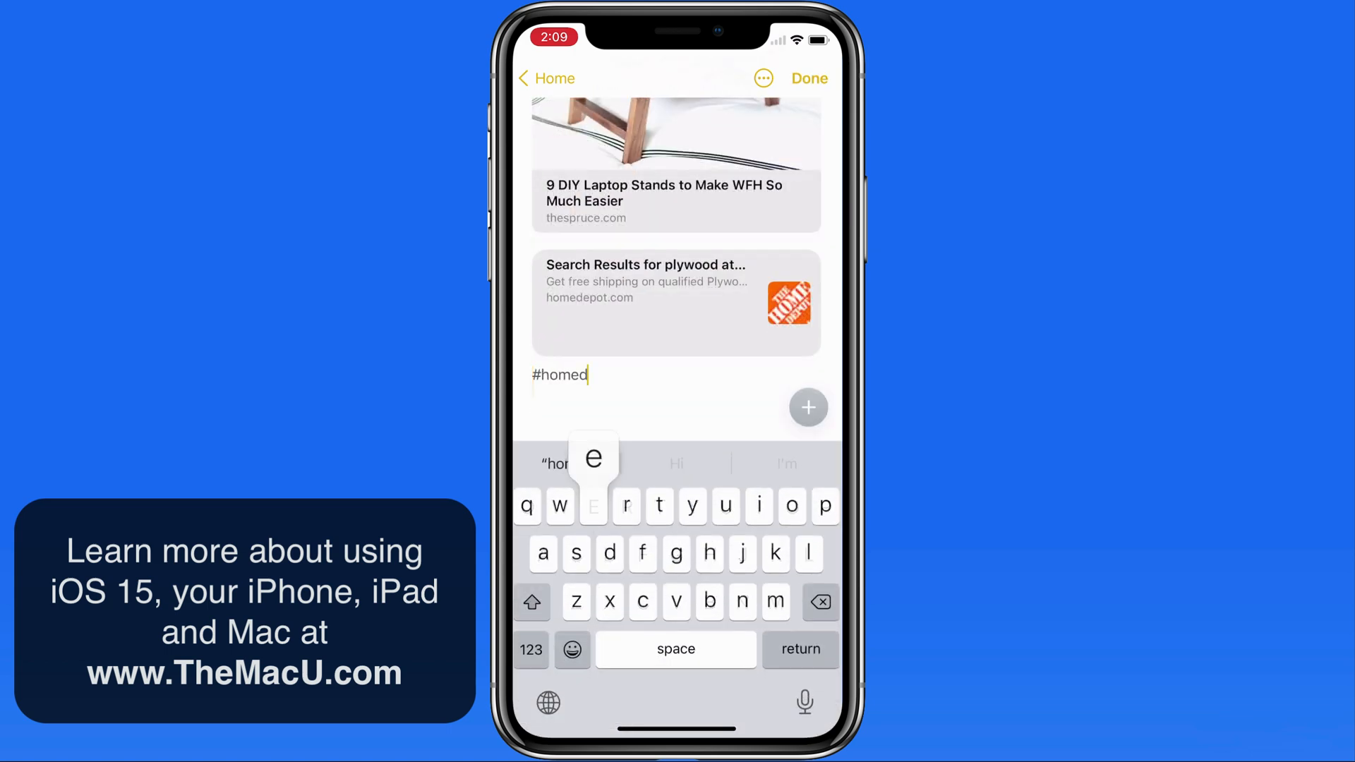
- Complete the #homedepot tag on the DIY laptop stand note and return to Home's notes
text(epot)
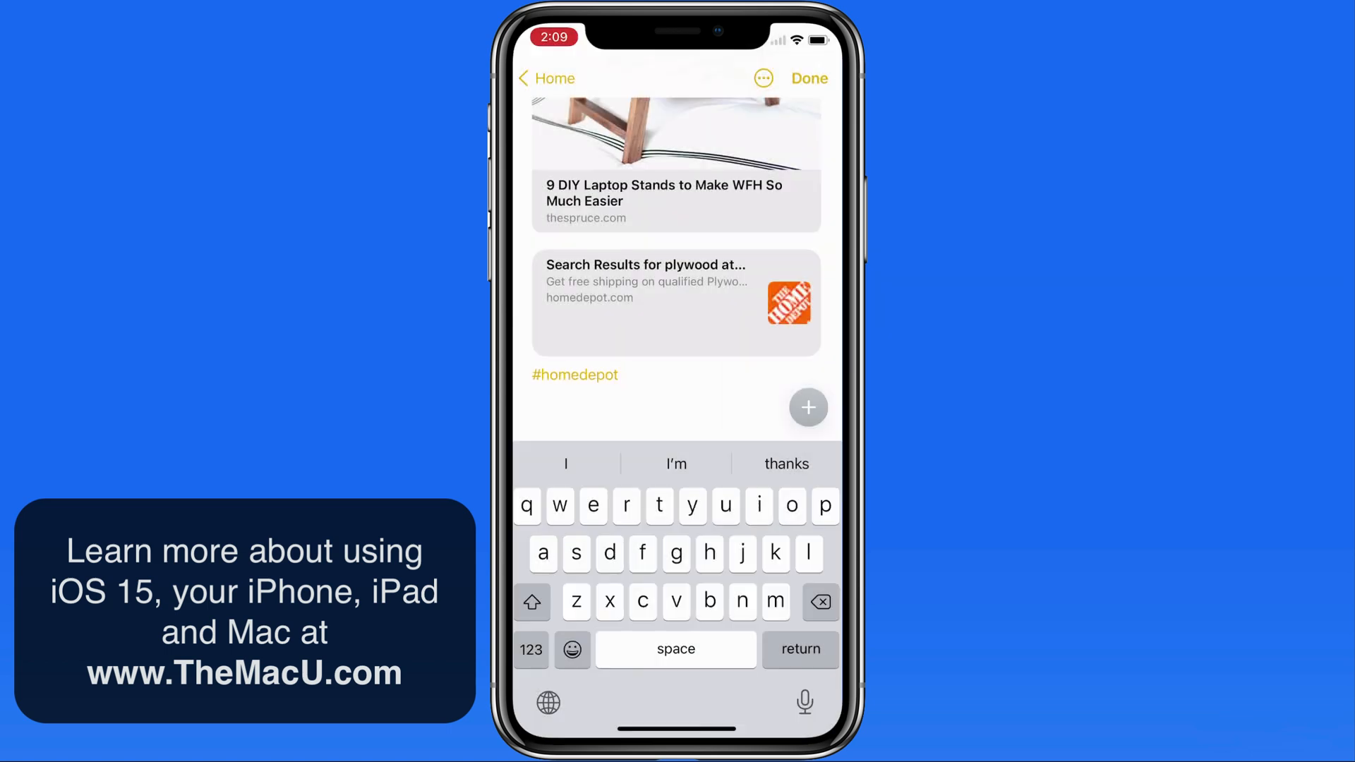
click(809, 78)
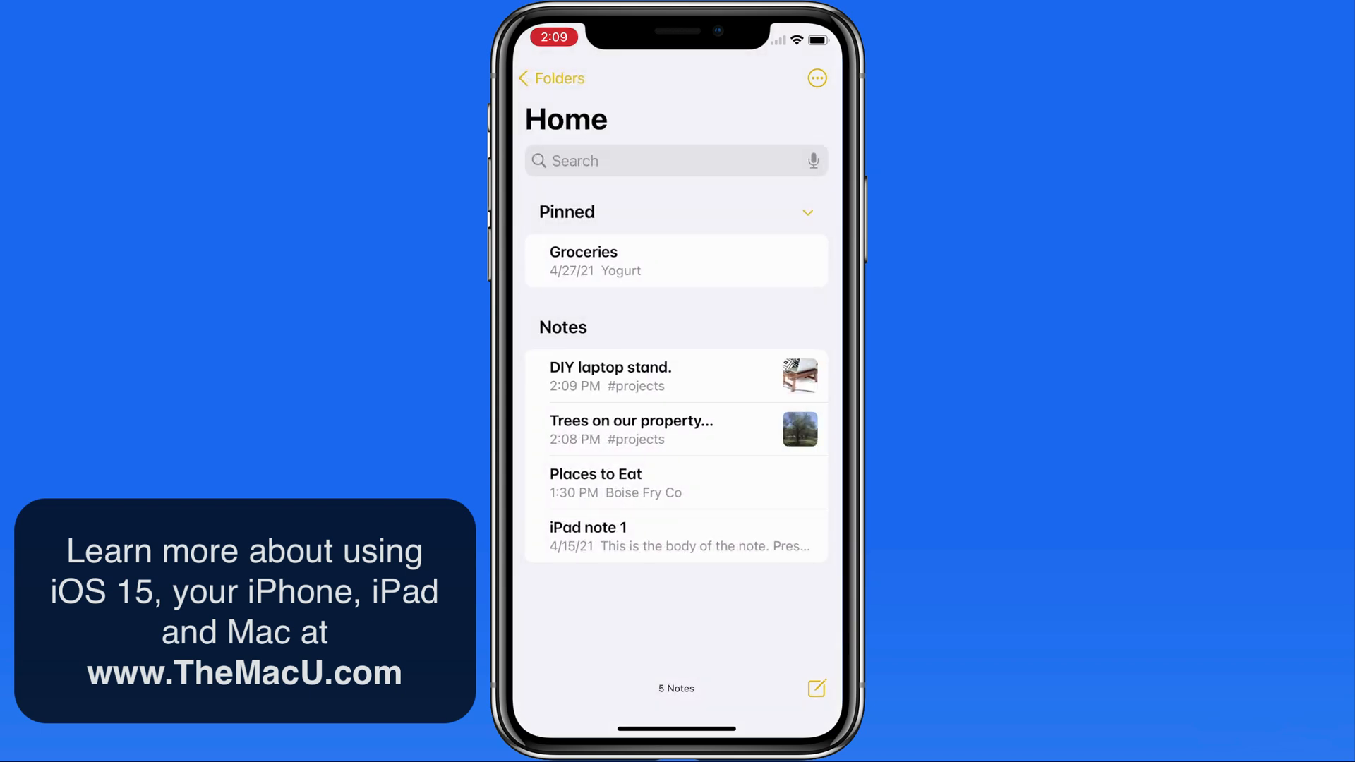
click(552, 79)
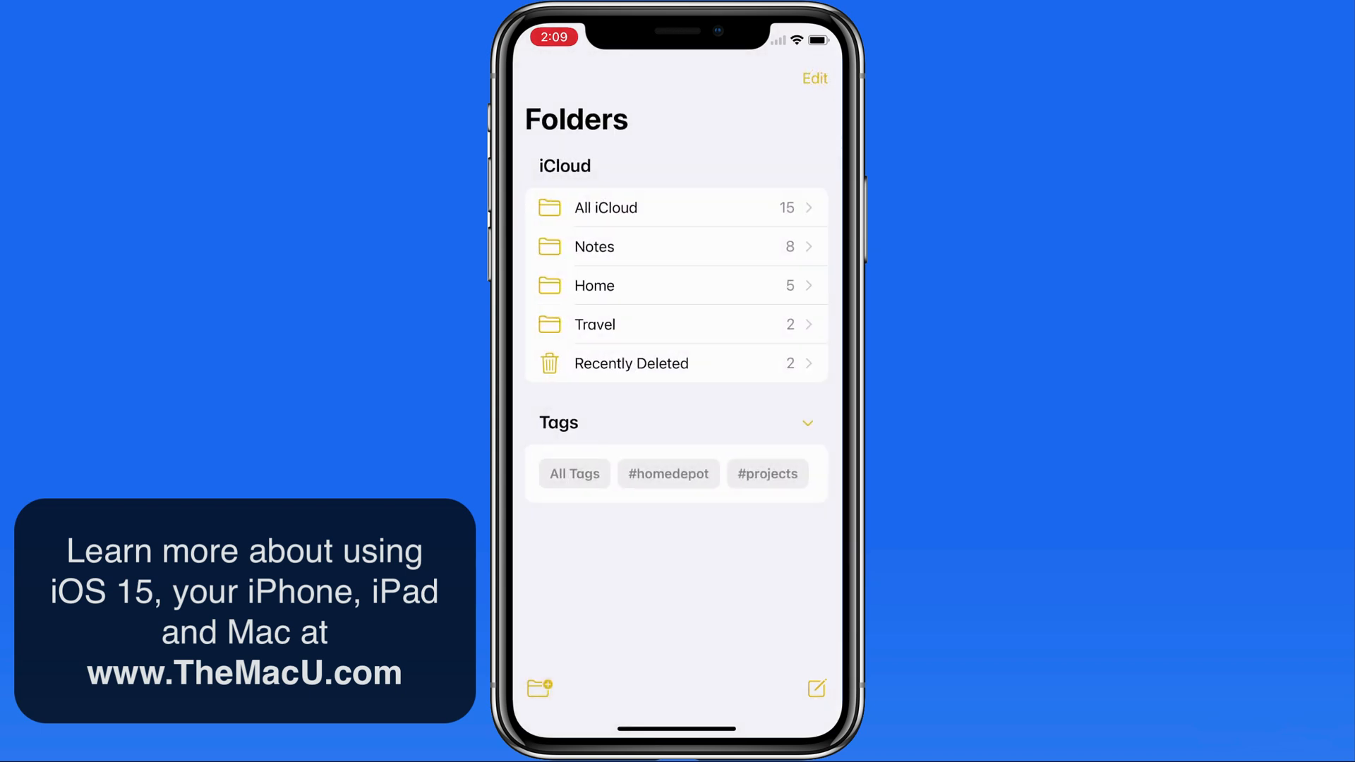
click(767, 474)
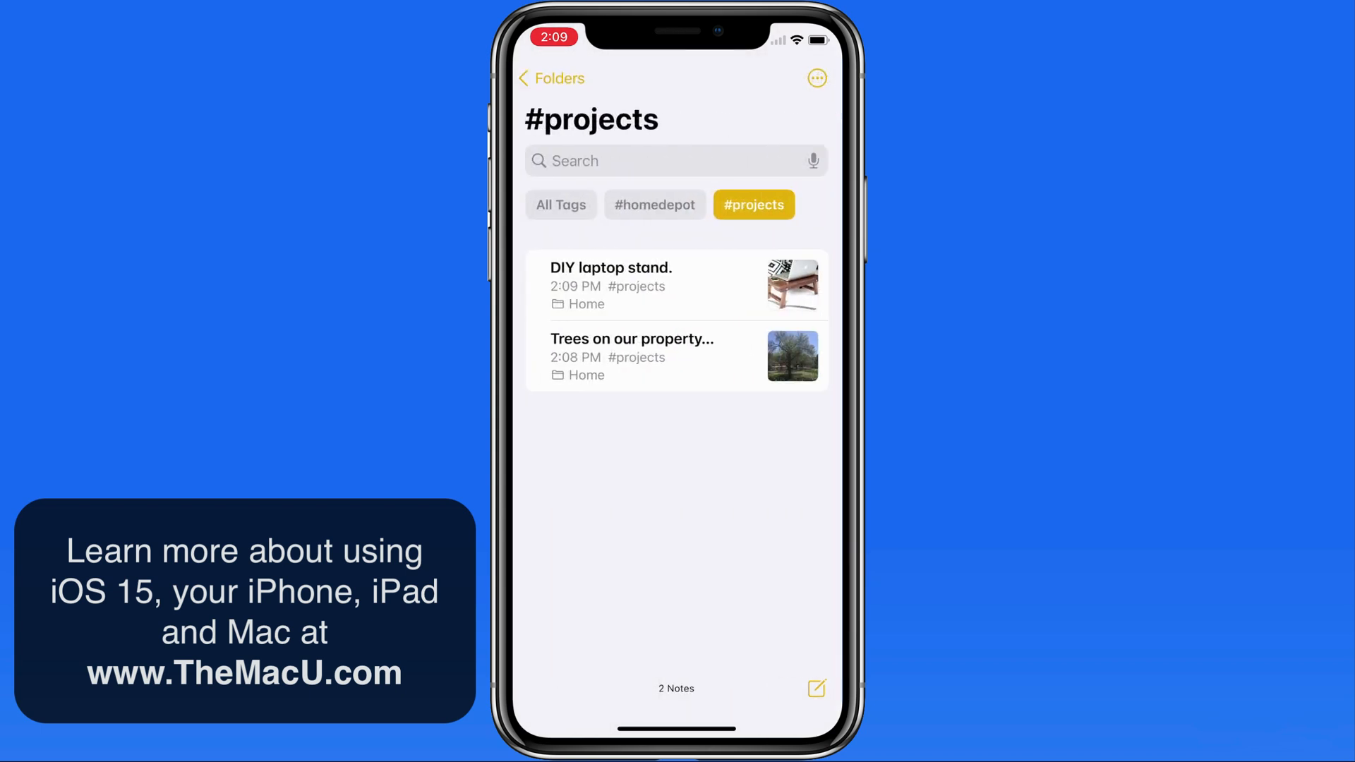
click(552, 78)
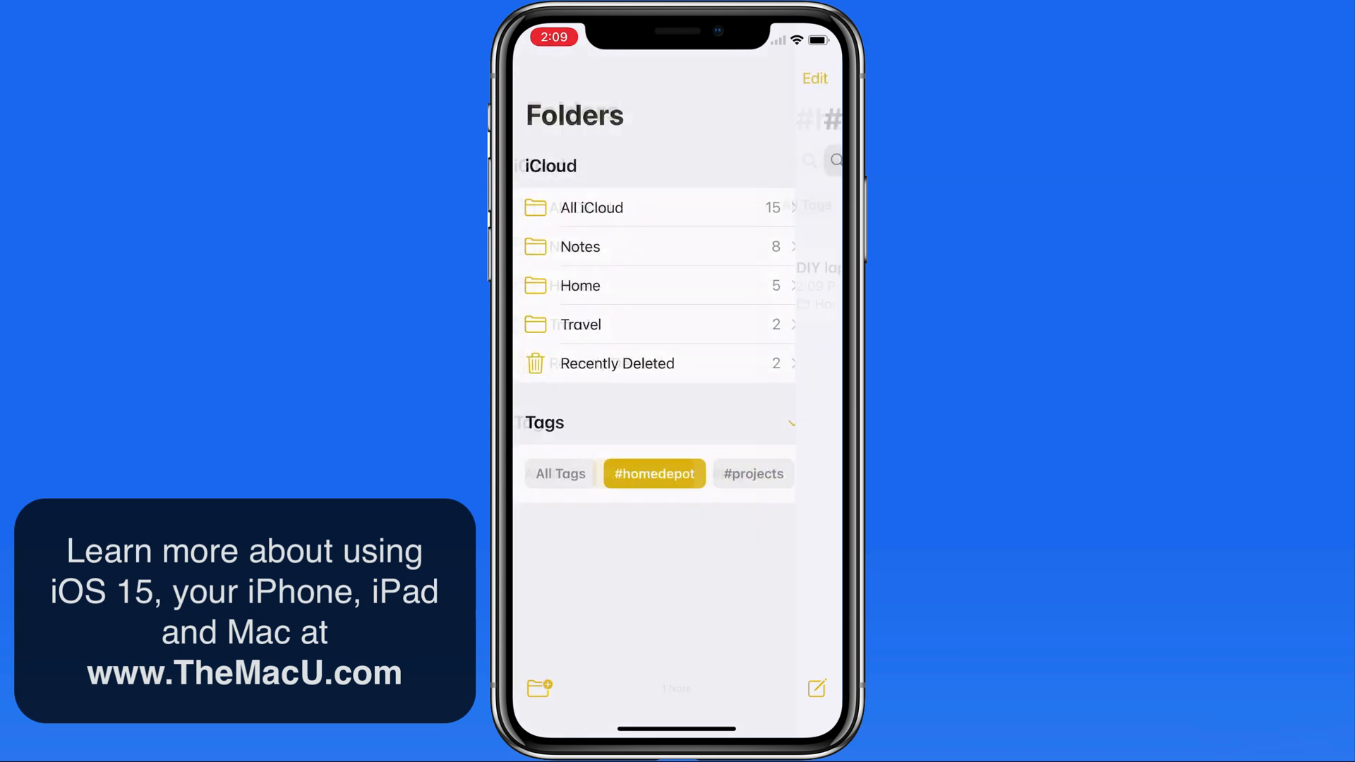
click(653, 474)
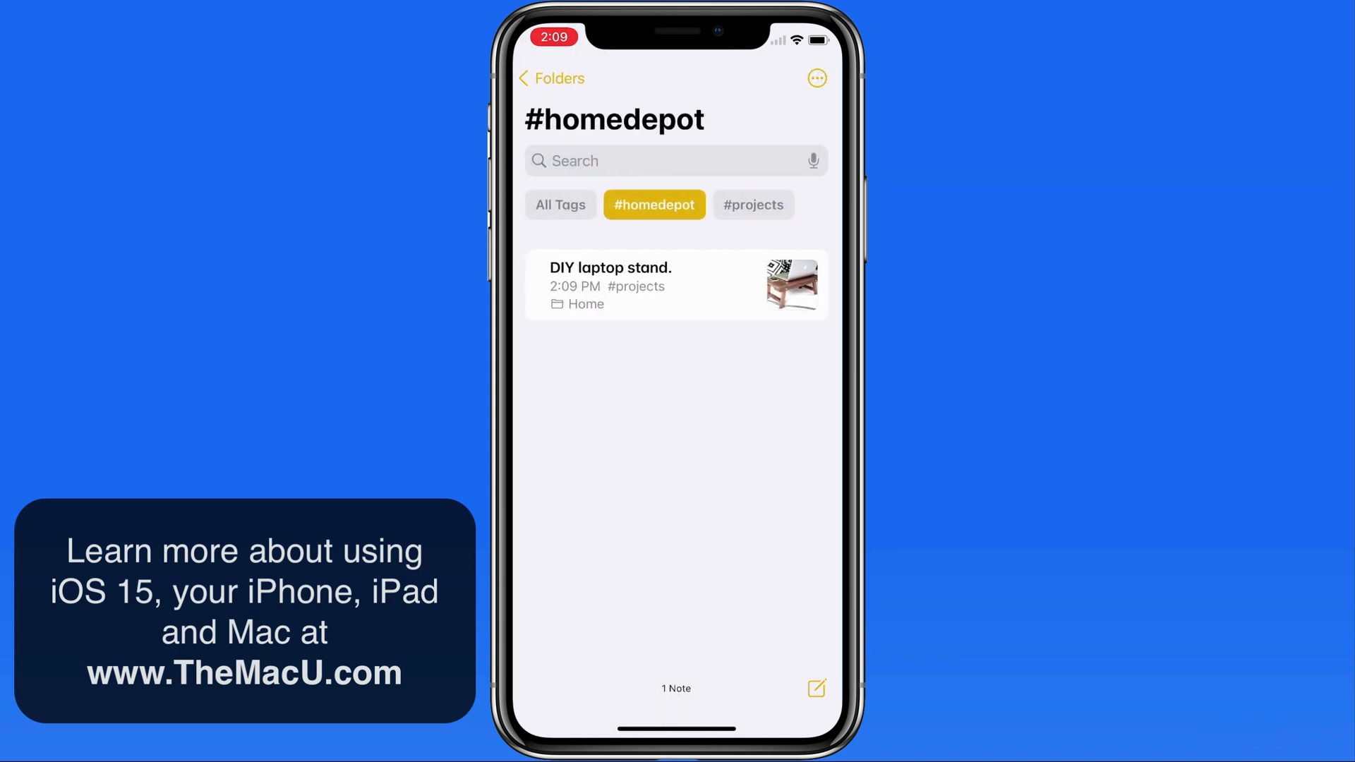
click(752, 204)
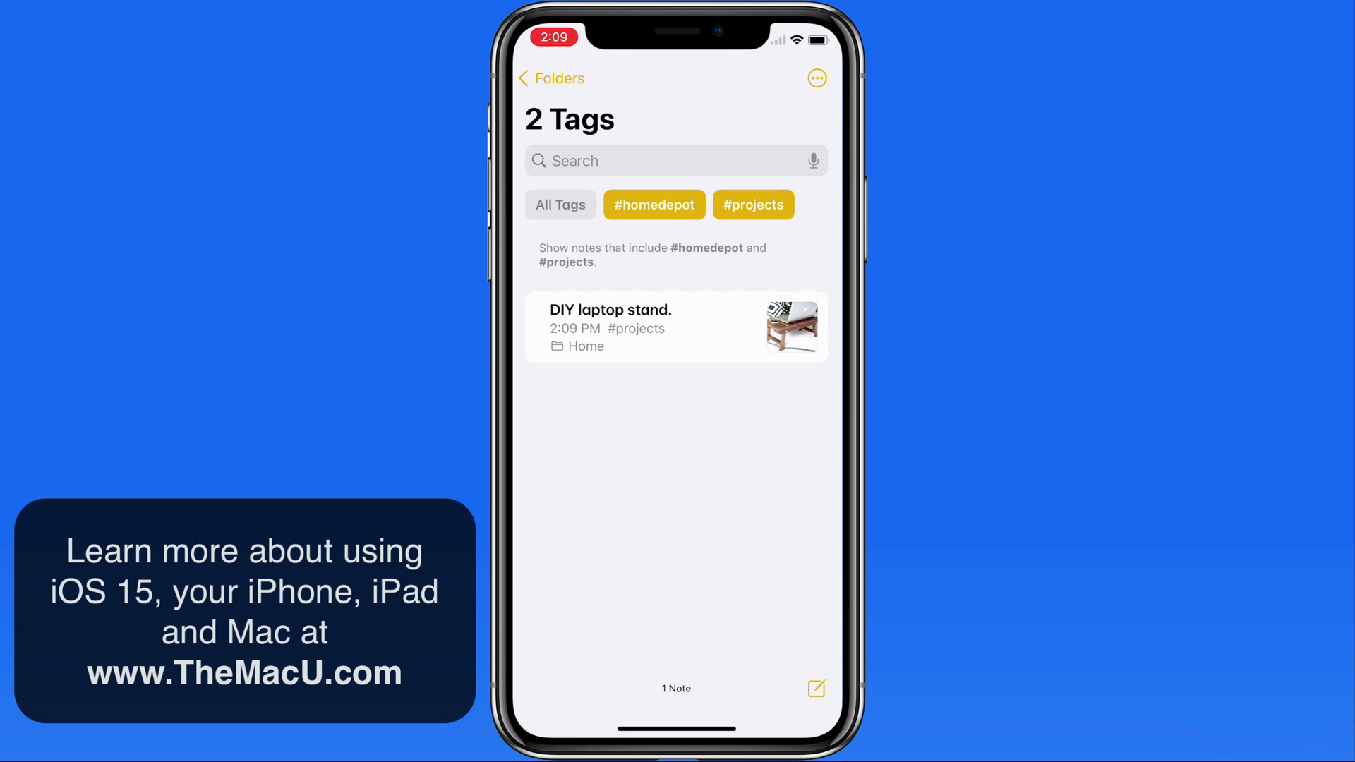
click(654, 204)
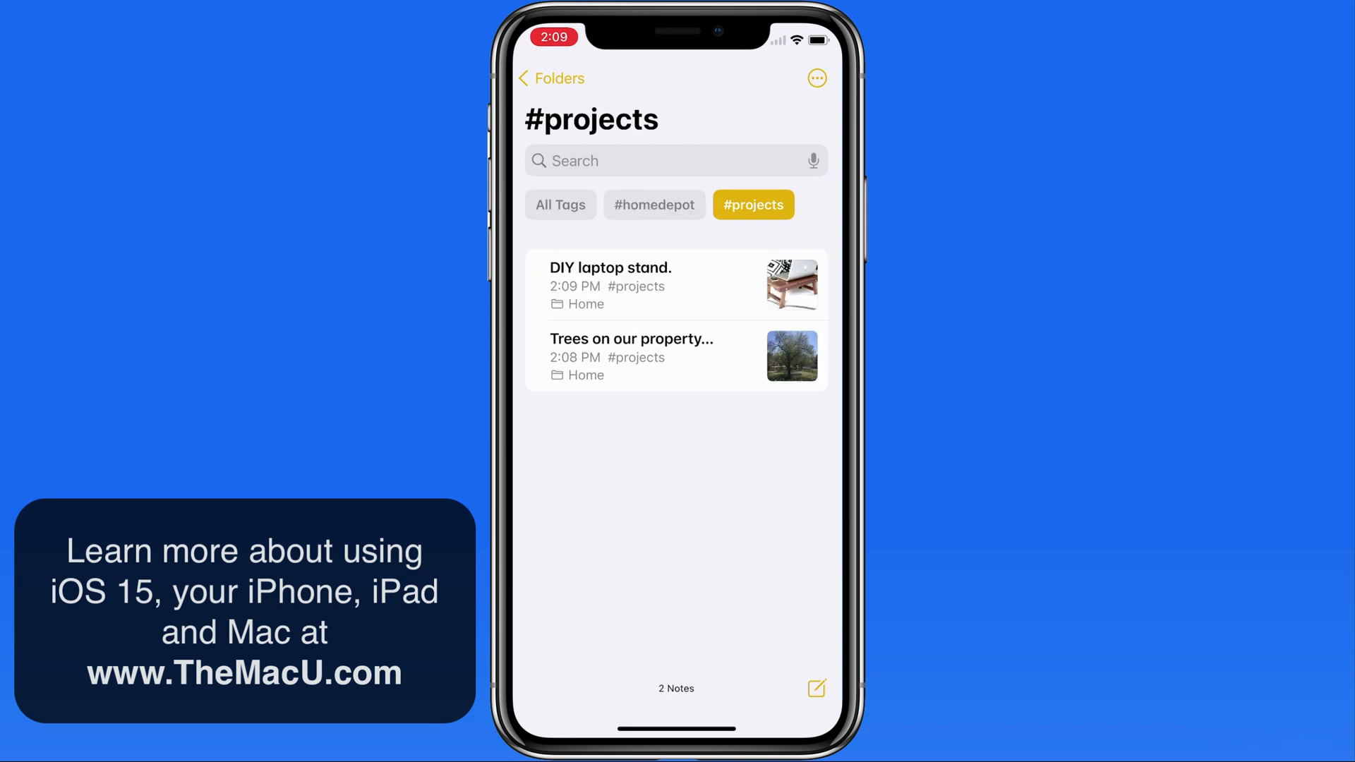
click(560, 205)
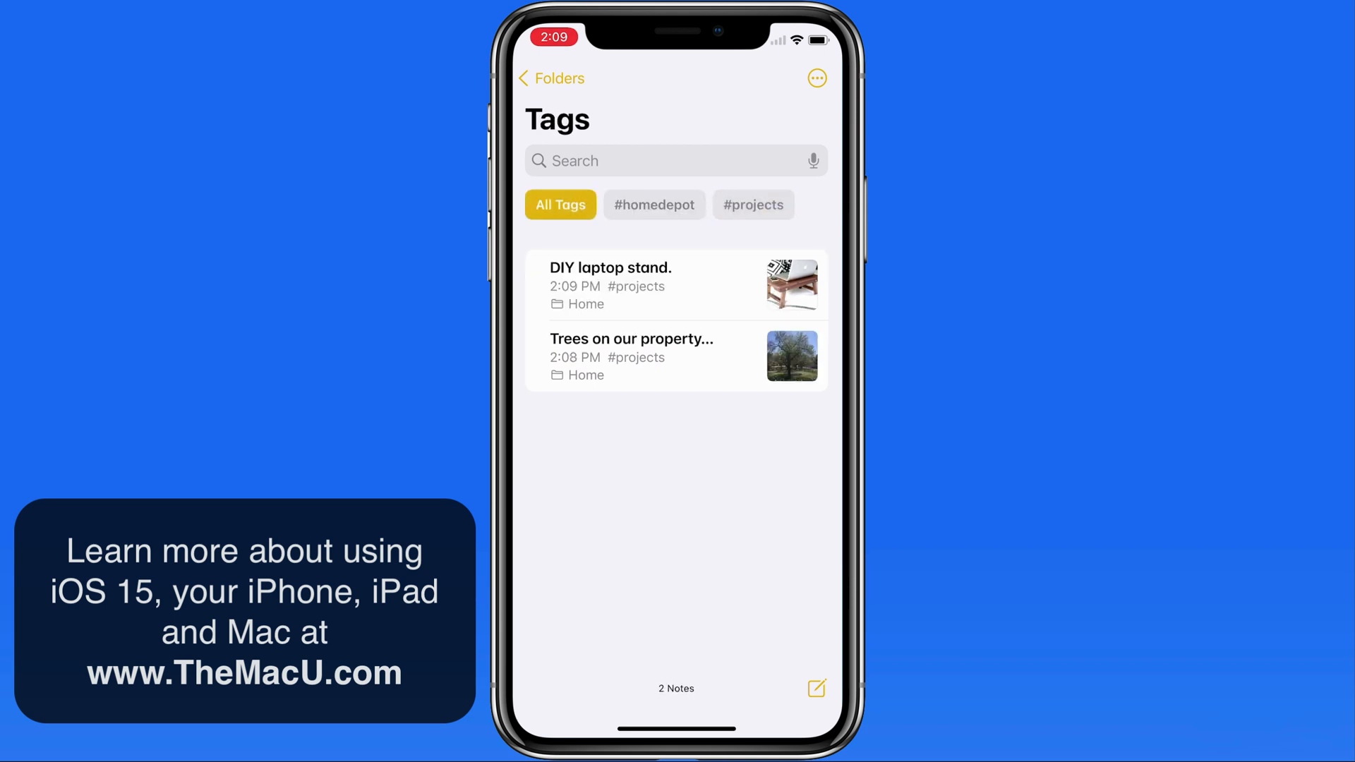
click(654, 204)
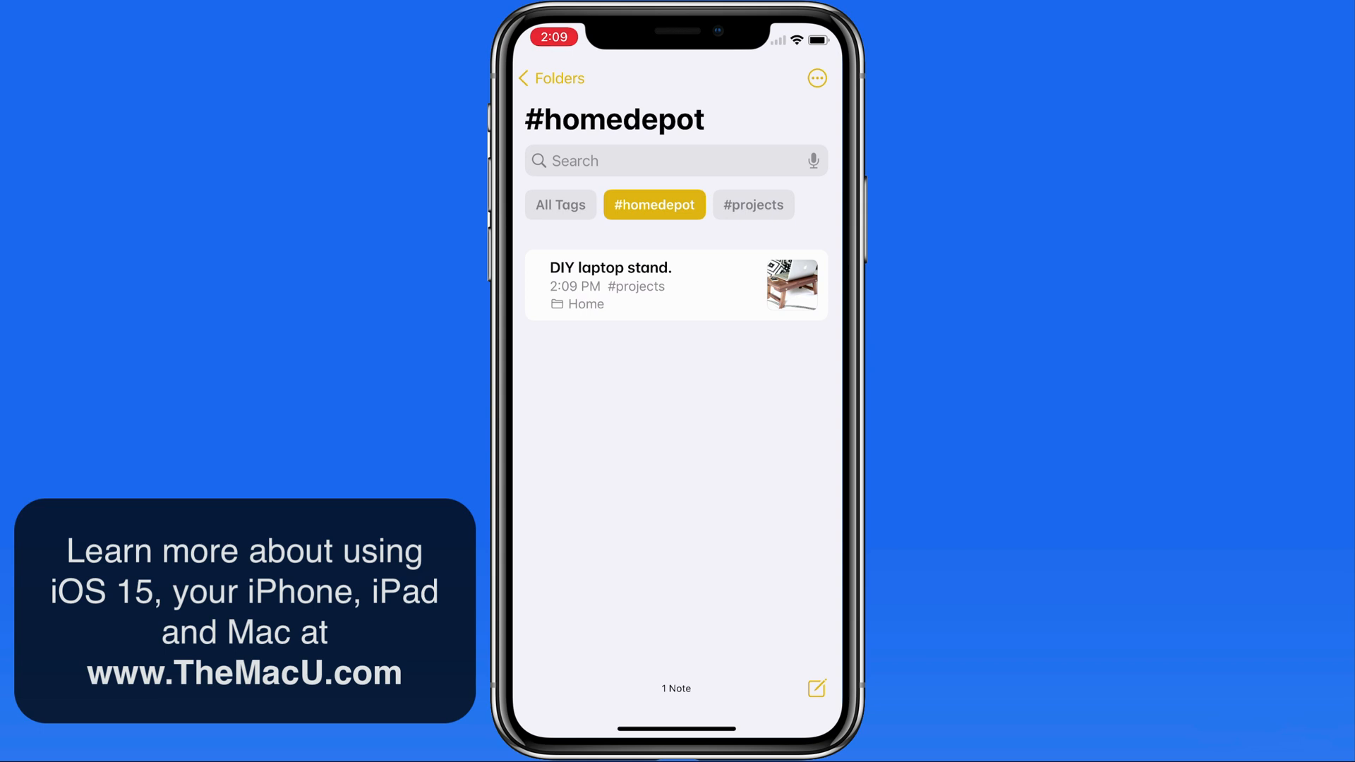
click(551, 78)
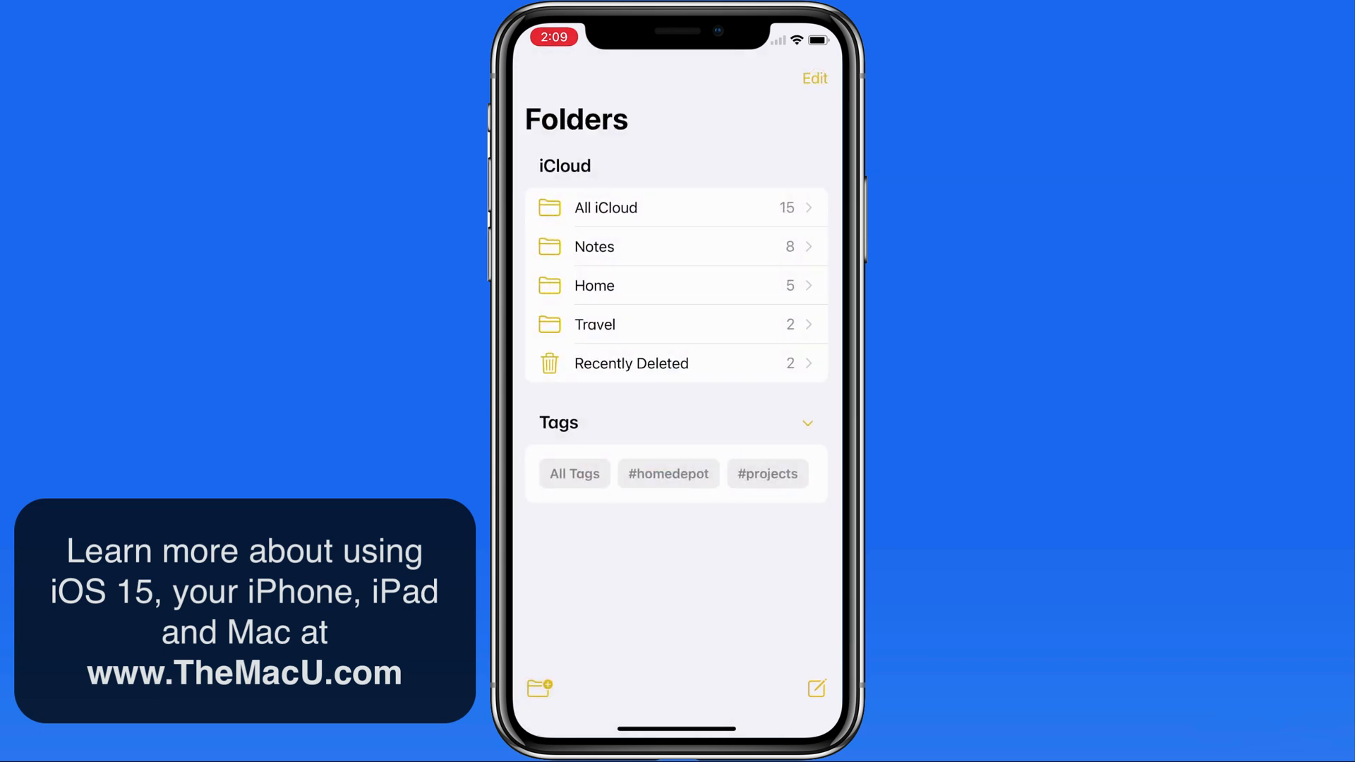
click(539, 688)
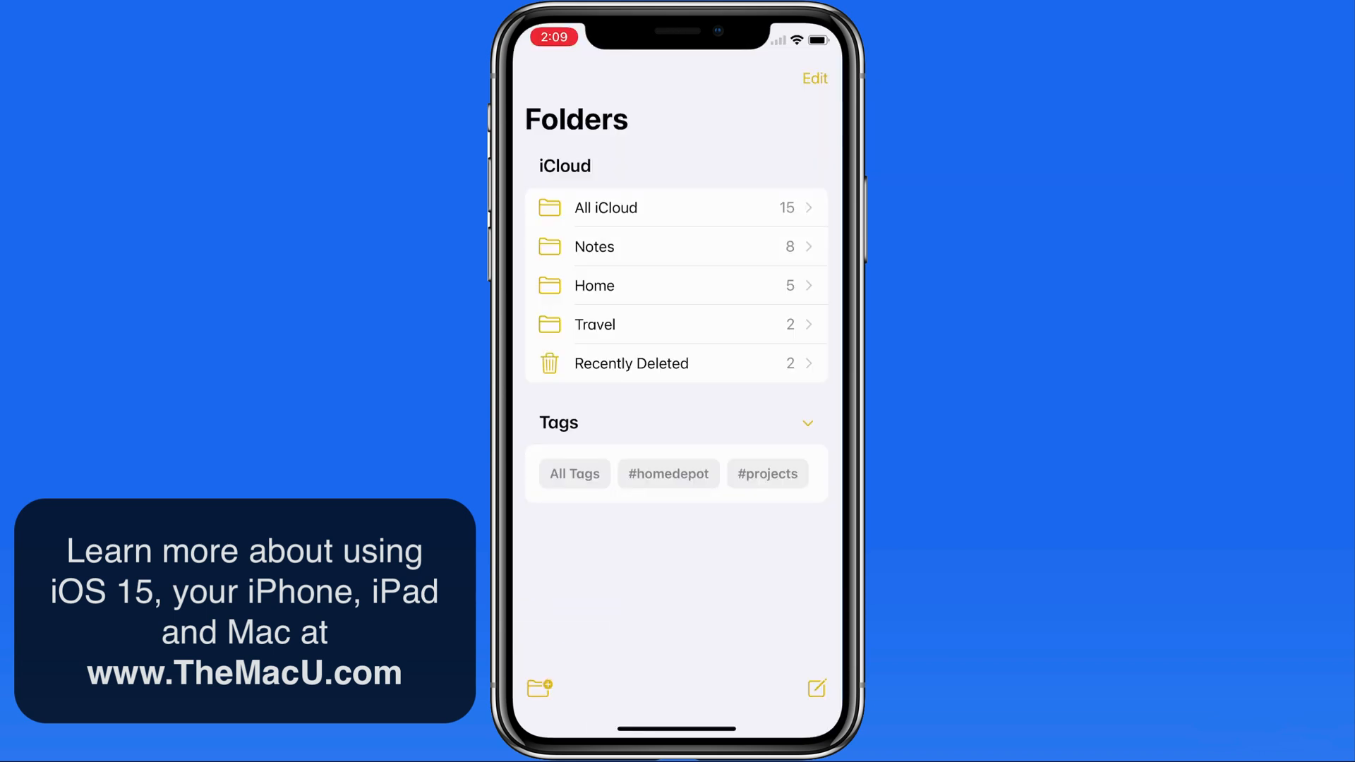
- Create a smart folder named Home Depot-Projects filtering on #homedepot and #projects
click(537, 687)
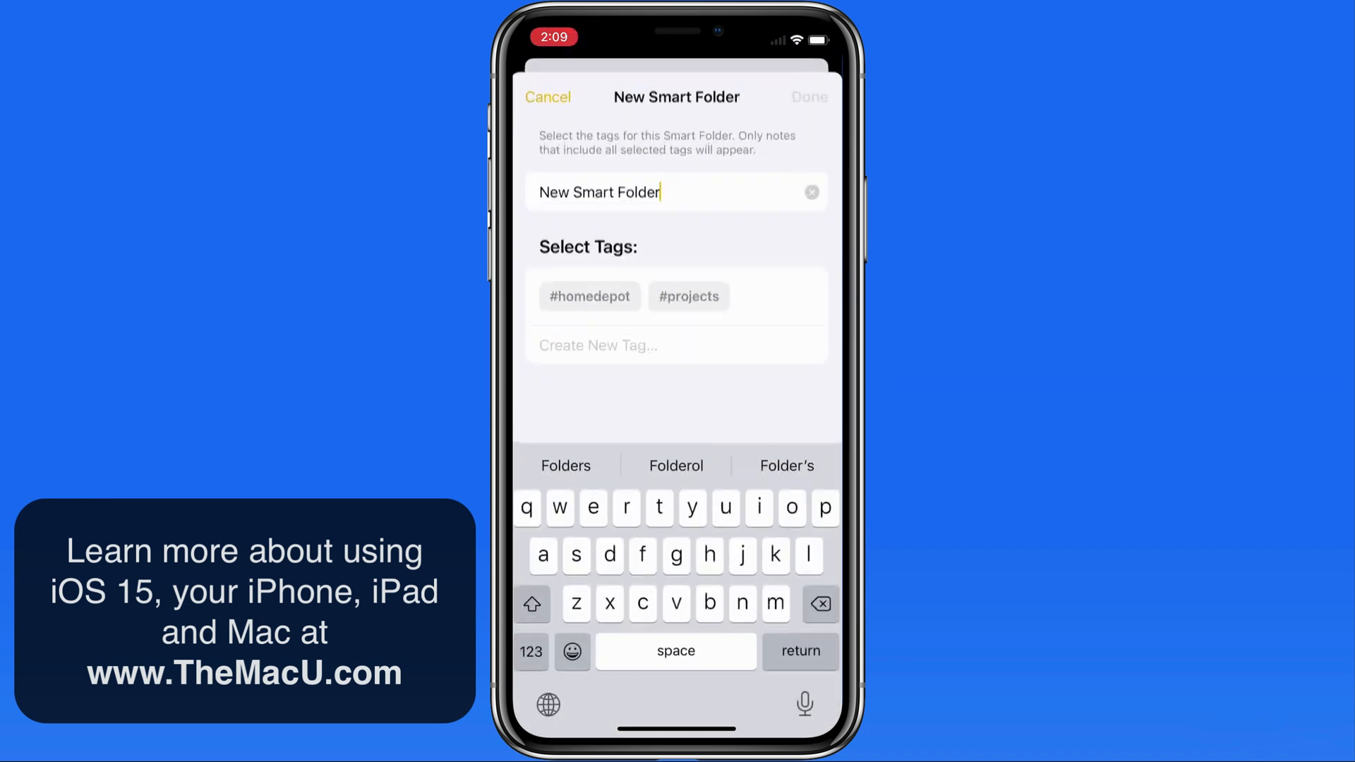
double_click(598, 188)
text(Home Depot-Proje)
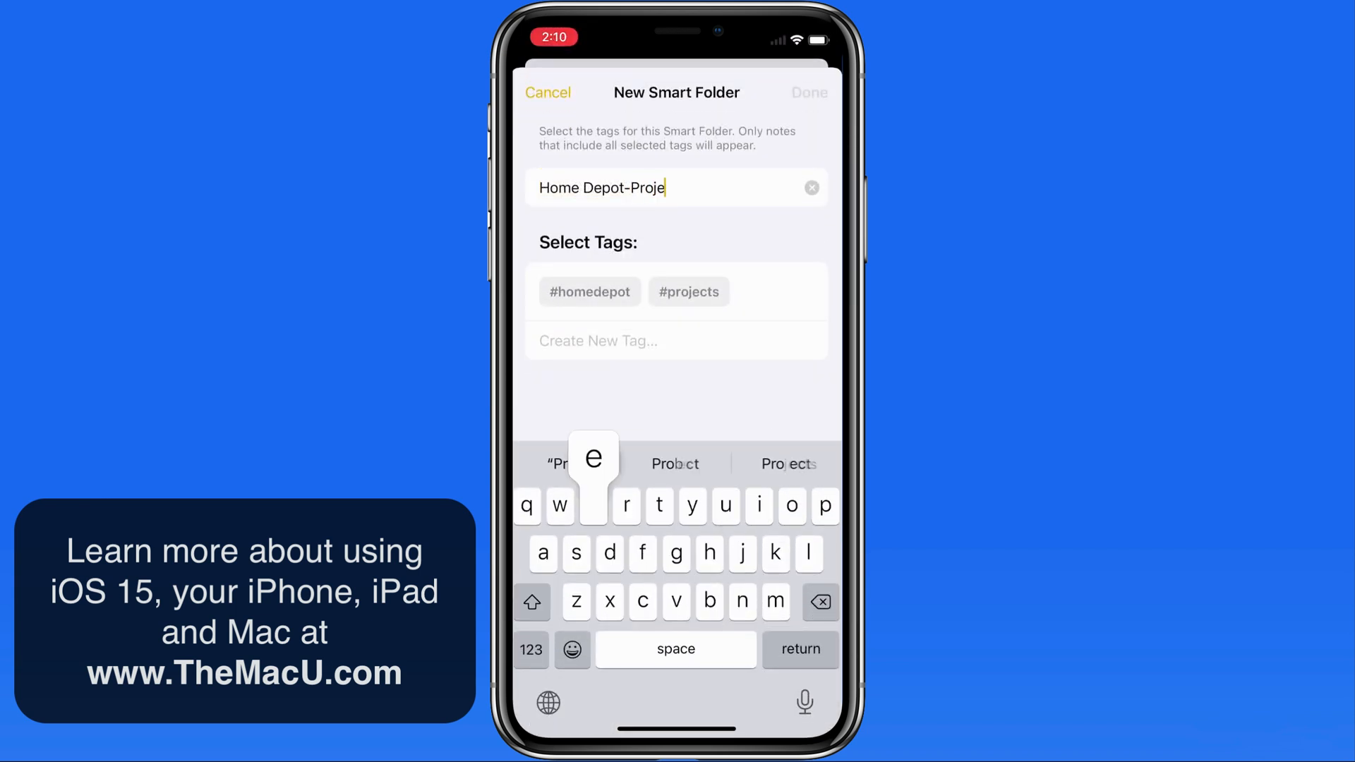
text(cts)
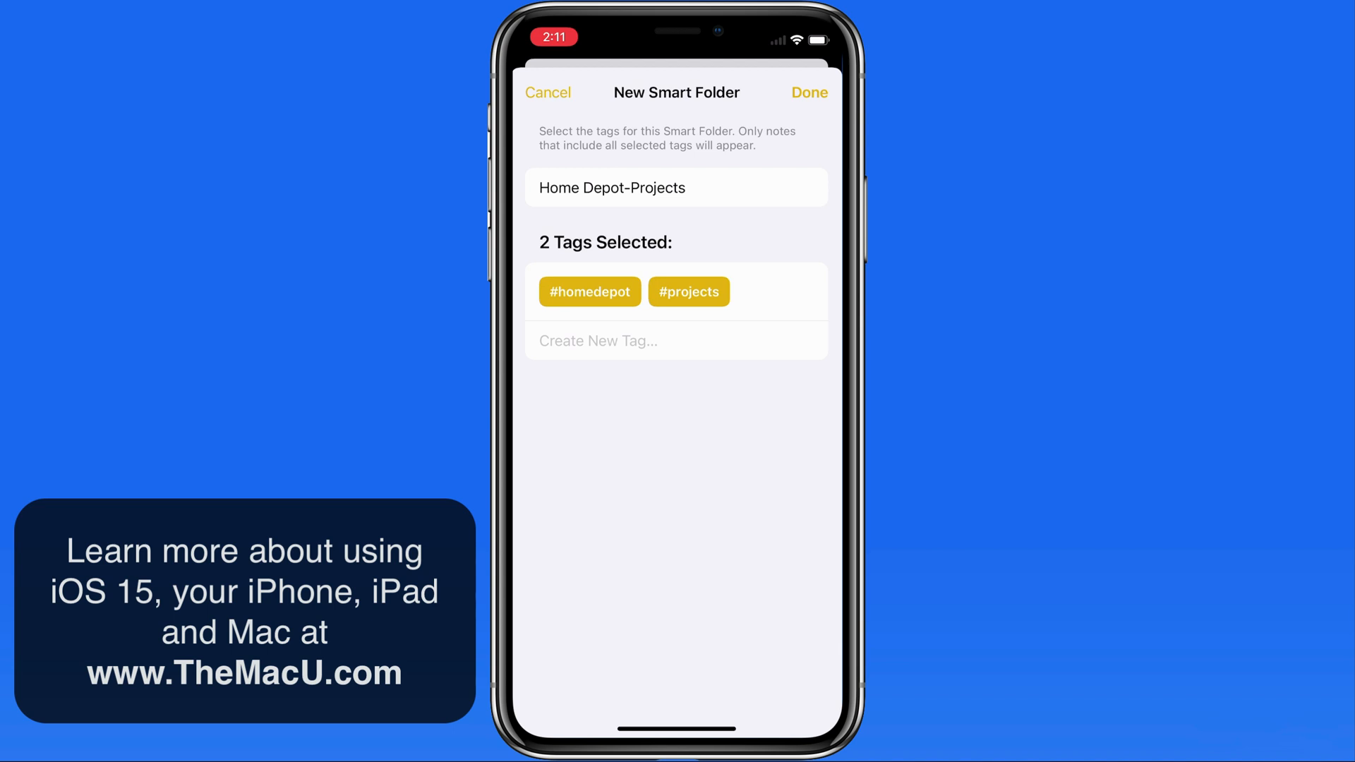
click(807, 94)
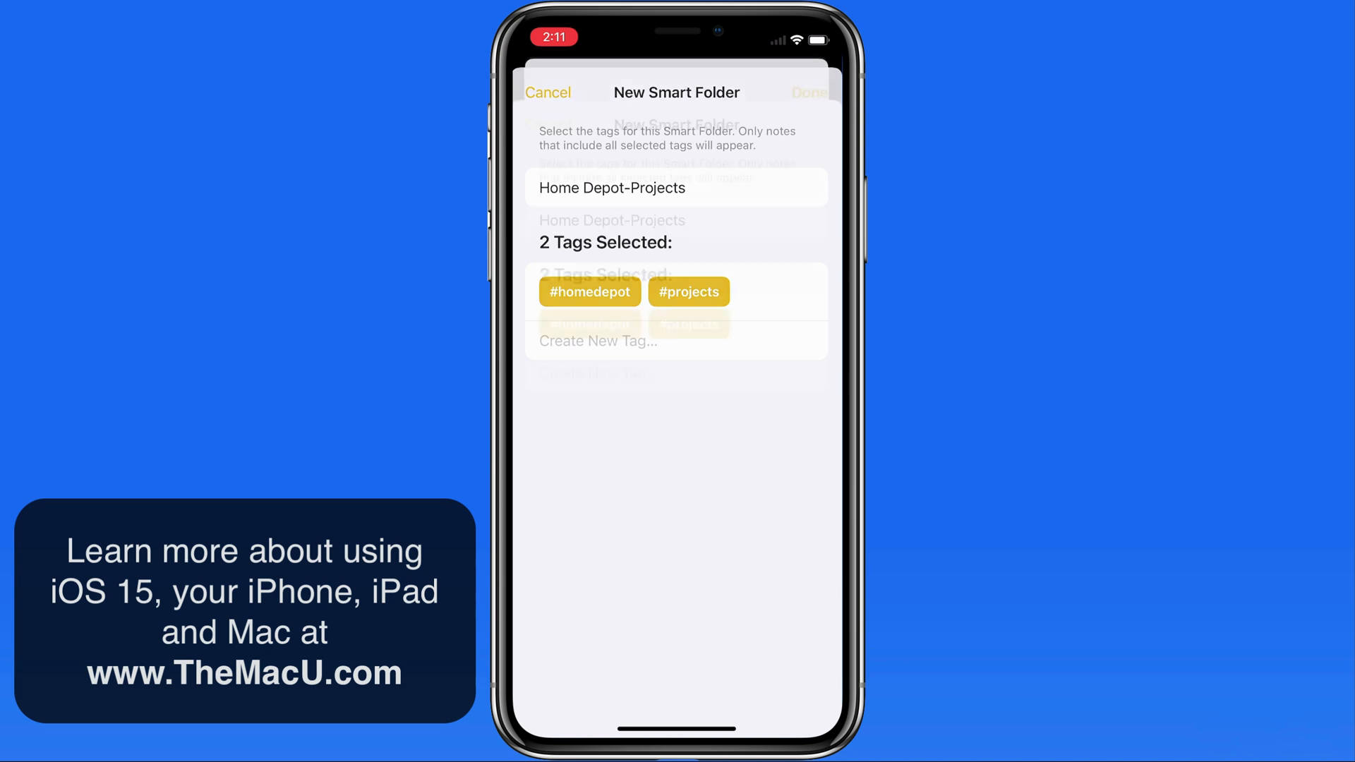
click(808, 93)
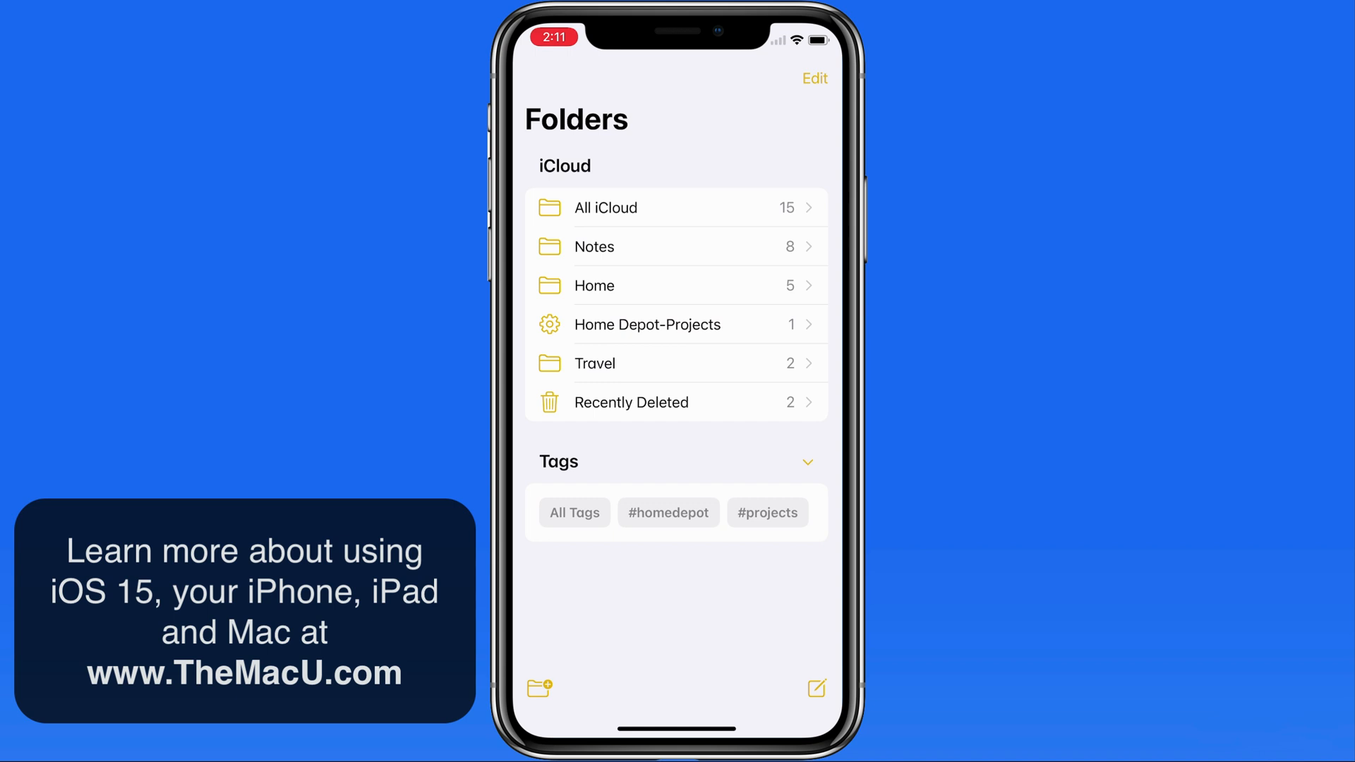
- View the DIY laptop stand note inside the Home Depot-Projects smart folder and go back
click(646, 325)
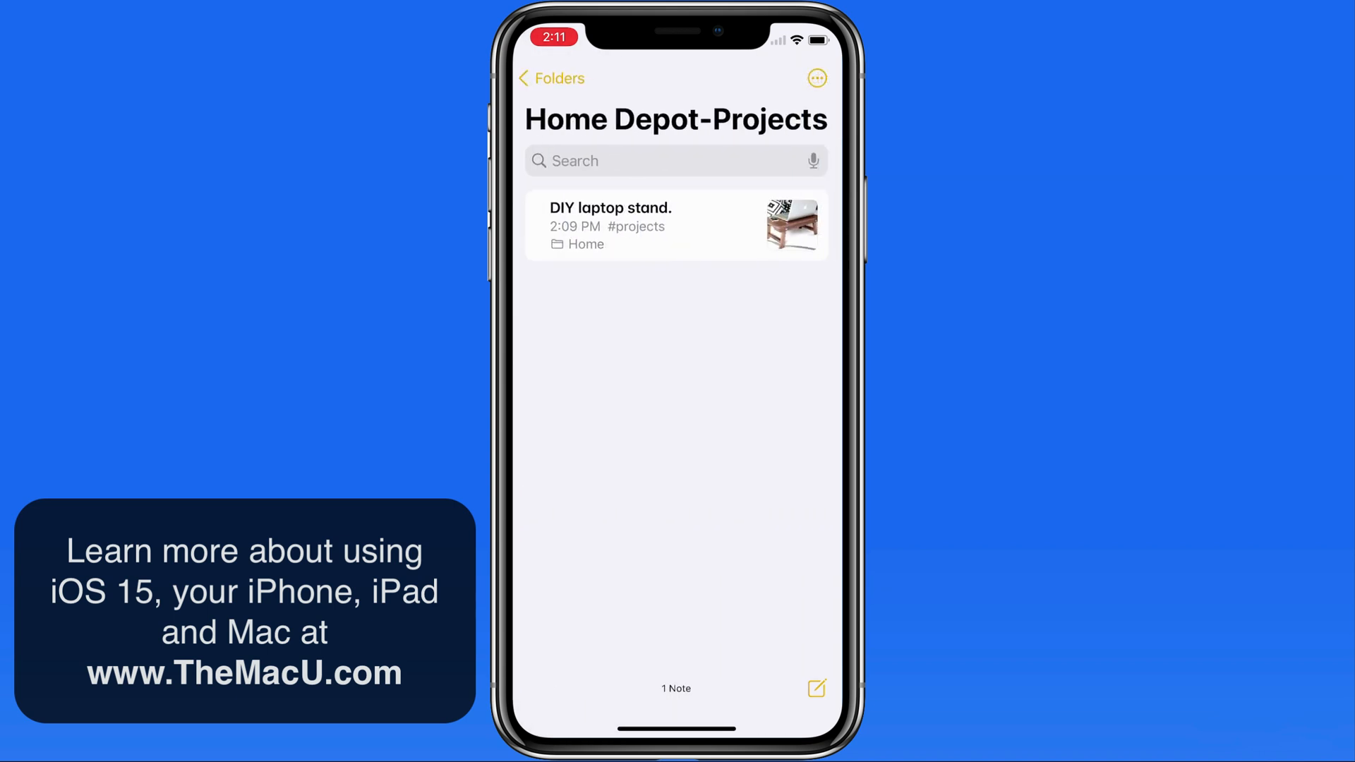
click(676, 224)
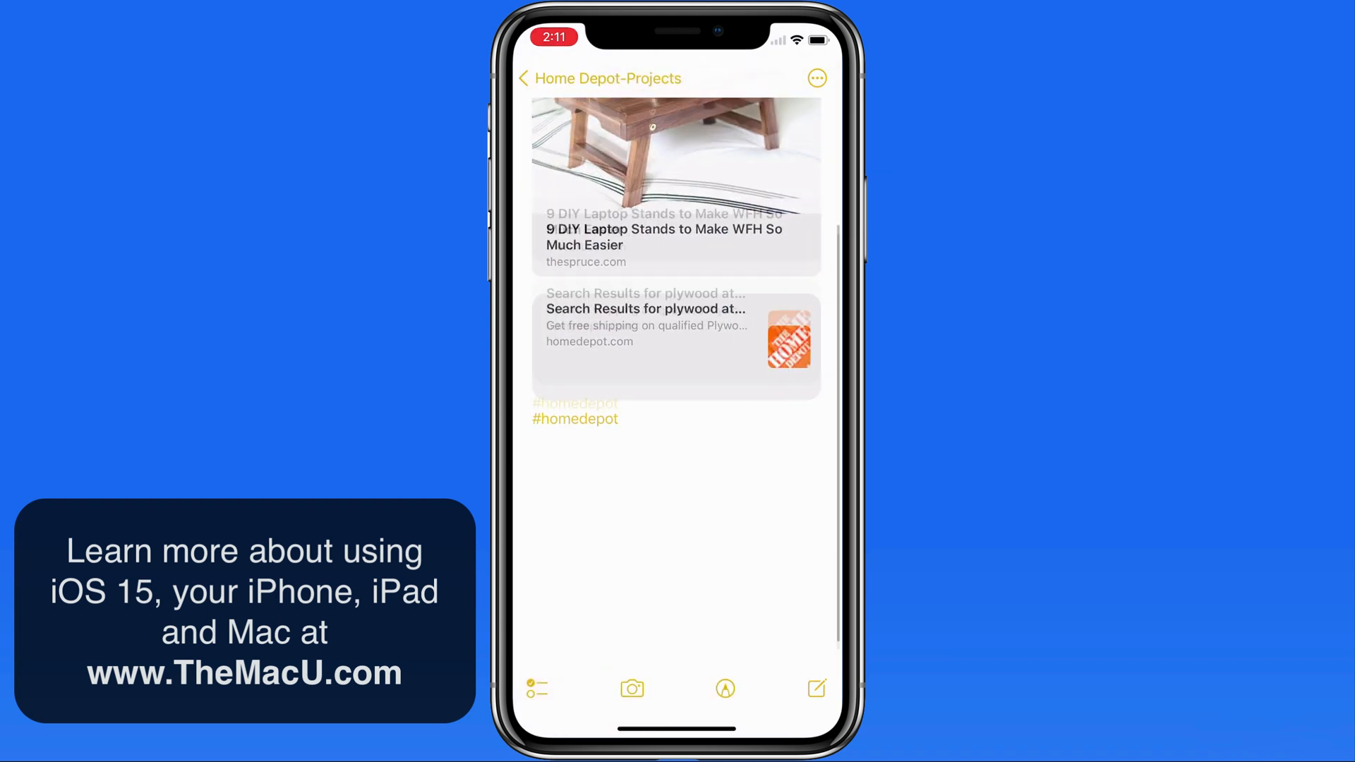
scroll(down, 3)
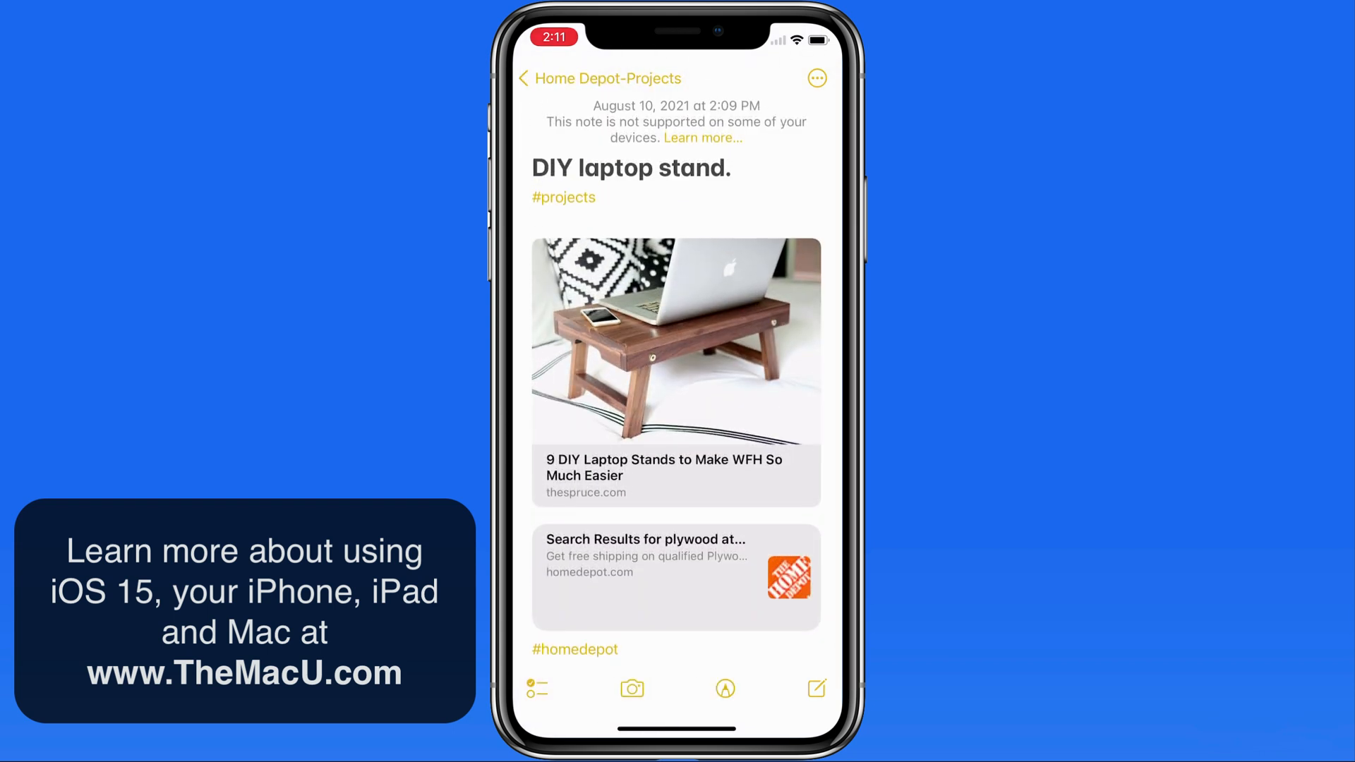
click(525, 78)
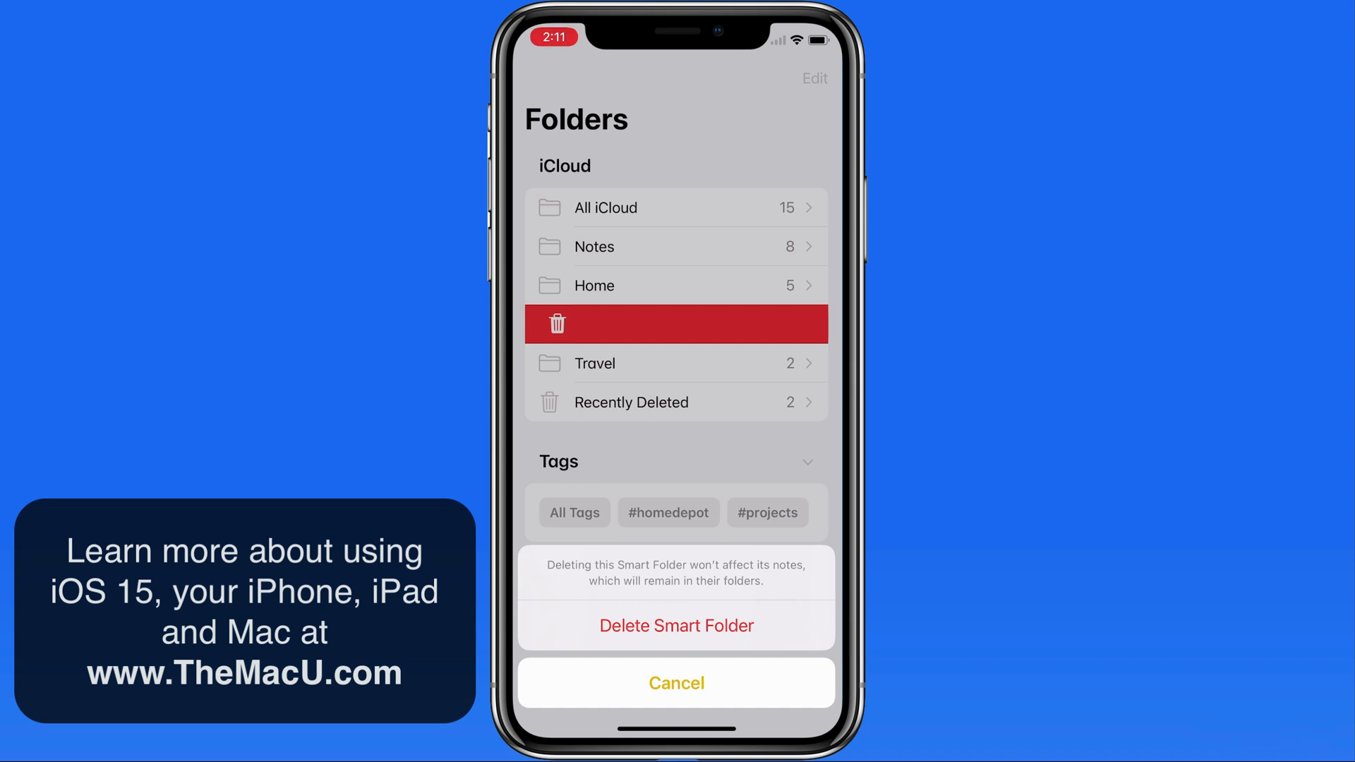
- Cancel deleting the smart folder, edit the DIY laptop stand note from Home, then leave Notes
click(676, 683)
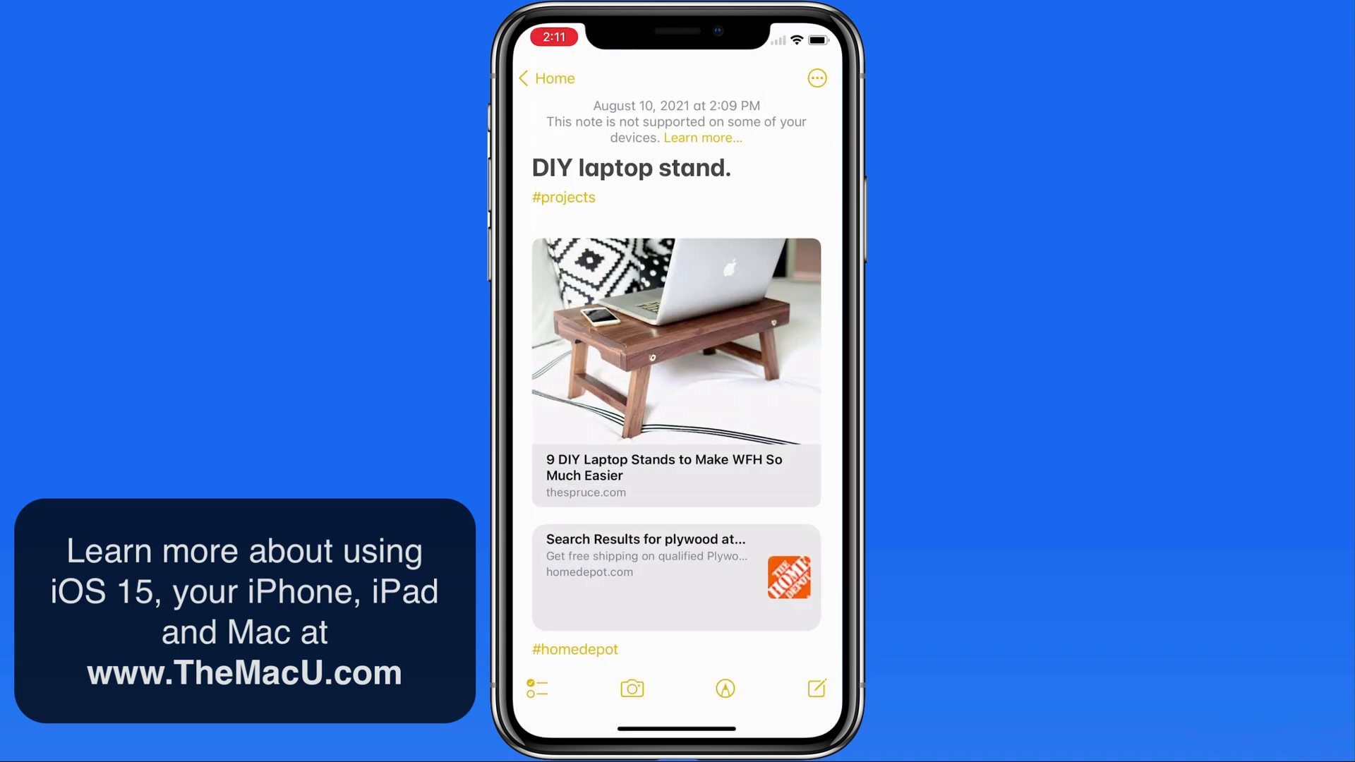
click(563, 197)
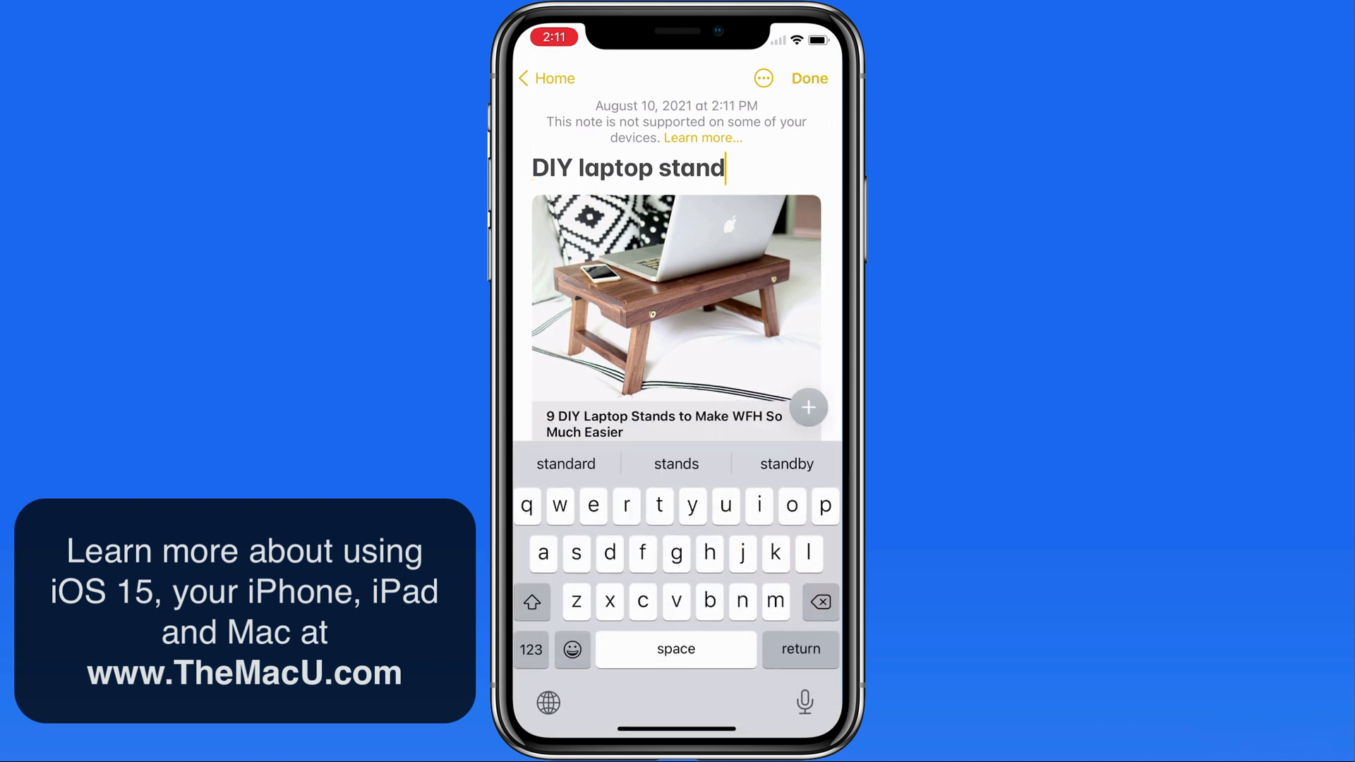
click(545, 78)
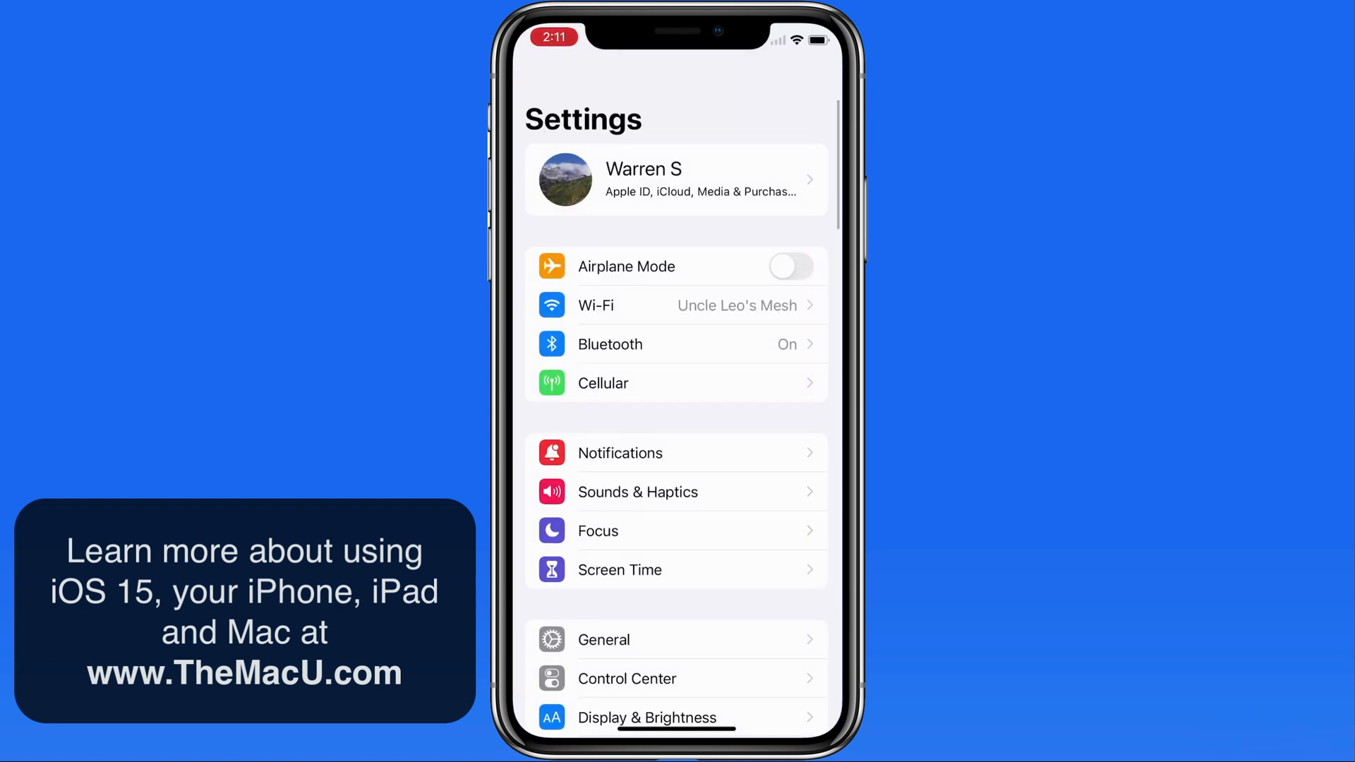
- Return from Settings to Notes' folder list showing Home Depot-Projects with one note
click(676, 179)
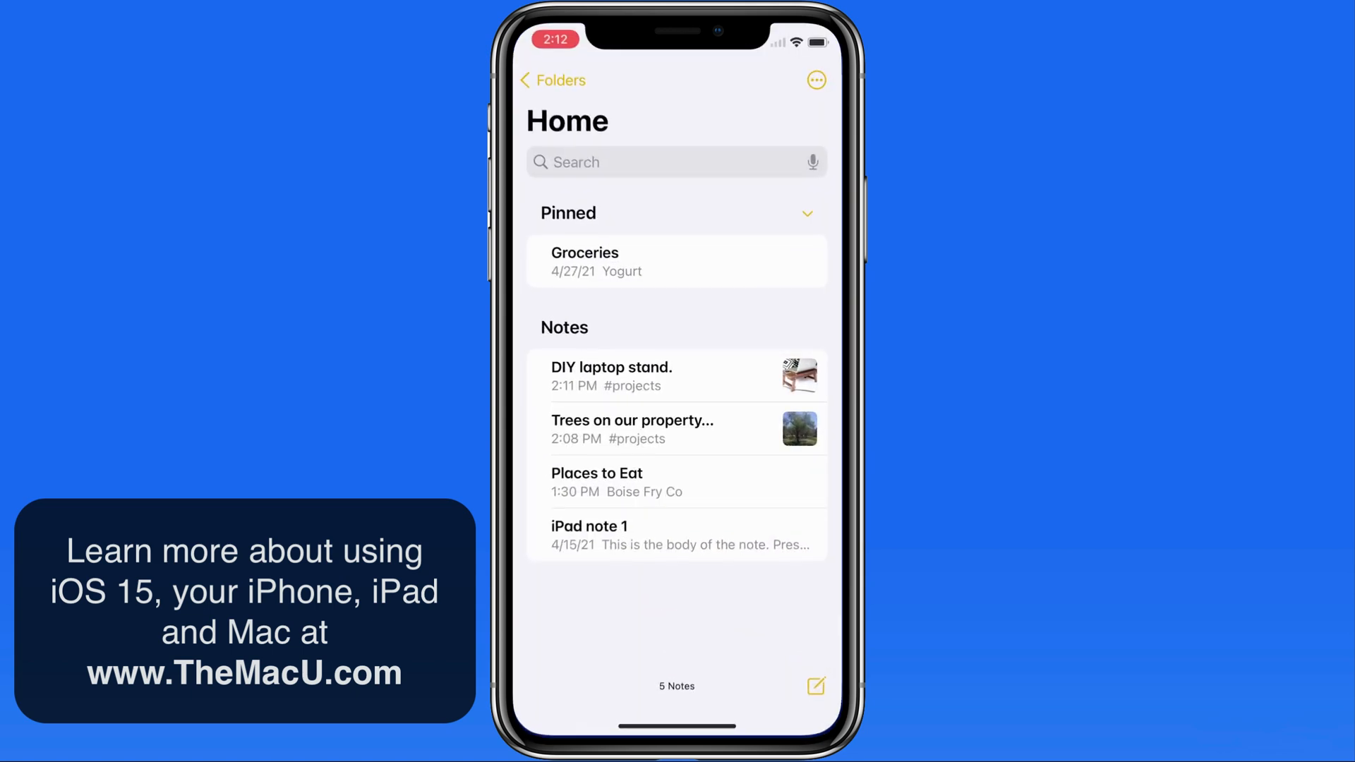
click(552, 79)
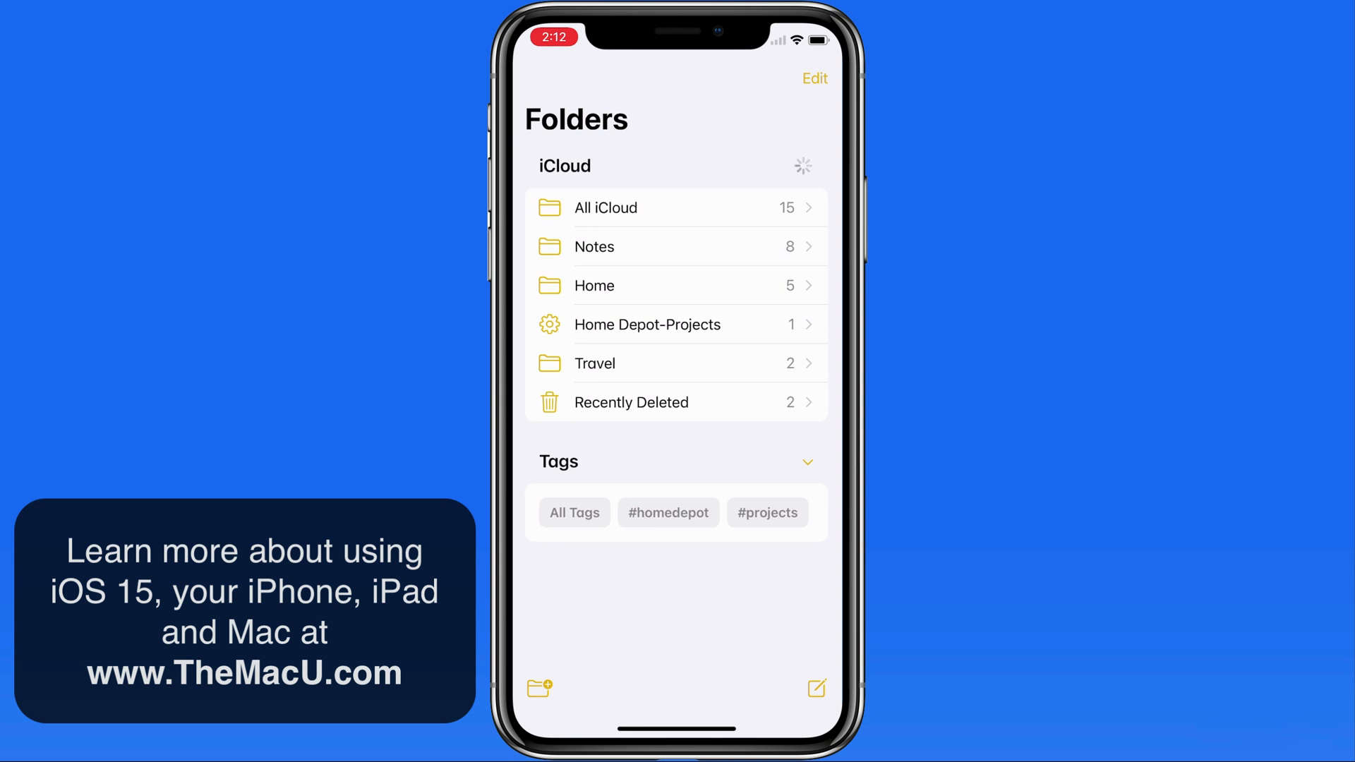